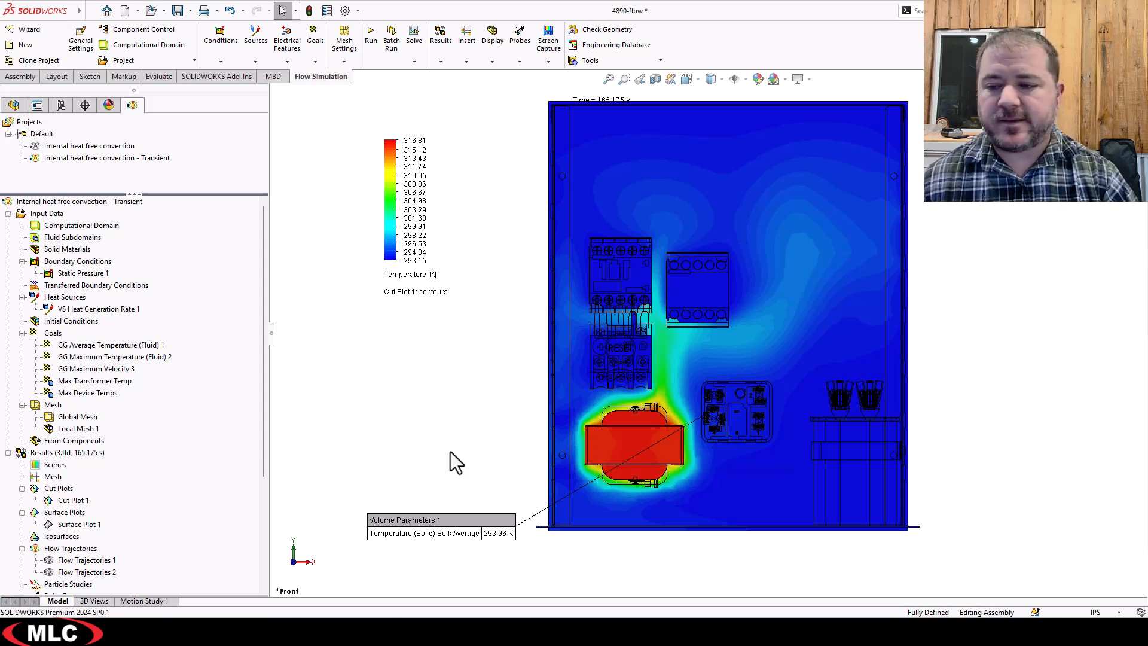
{"action": "mouse_move", "coordinate": [430, 445]}
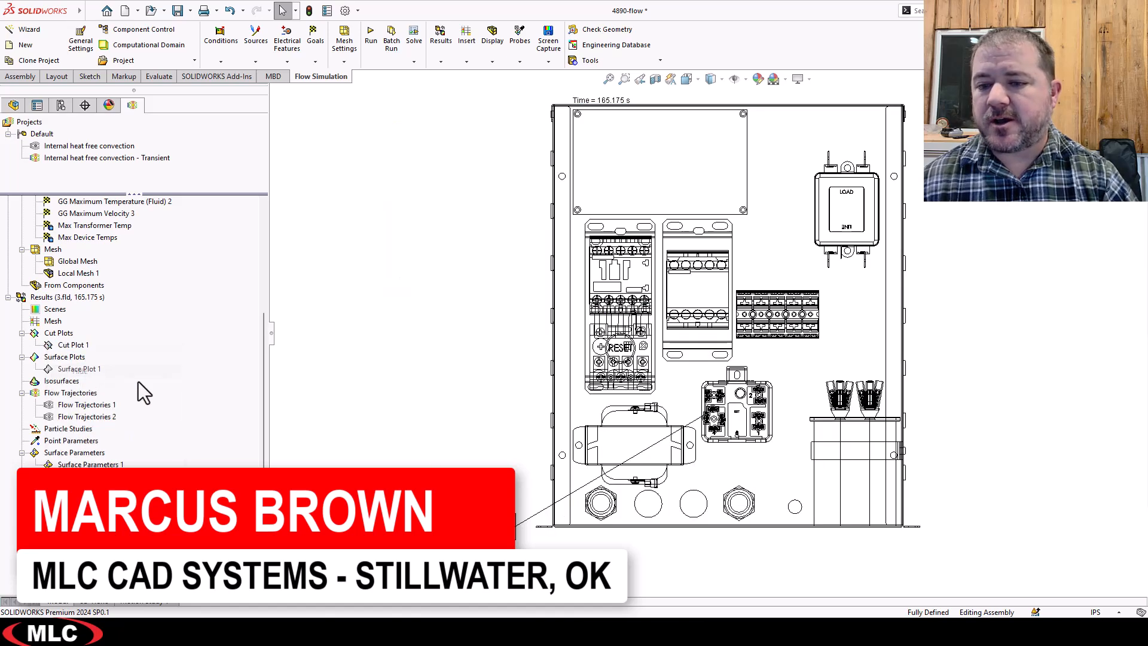
Switch the enclosure model to the Shaded With Edges display style.
{"action": "left_click", "coordinate": [710, 79]}
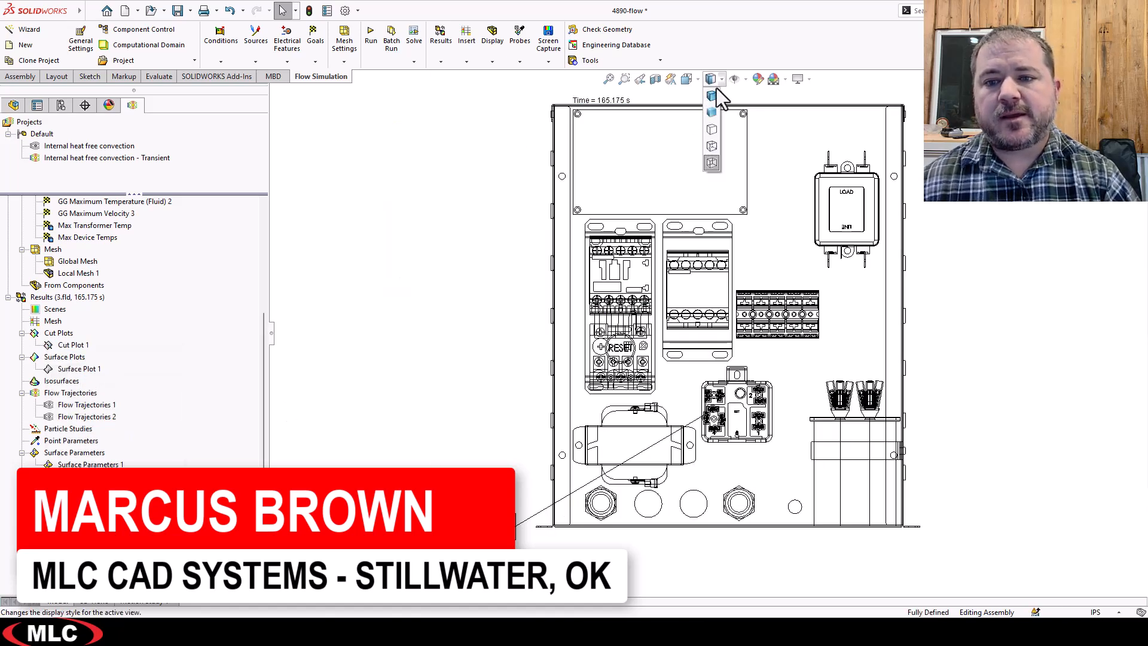
{"action": "left_click", "coordinate": [711, 95]}
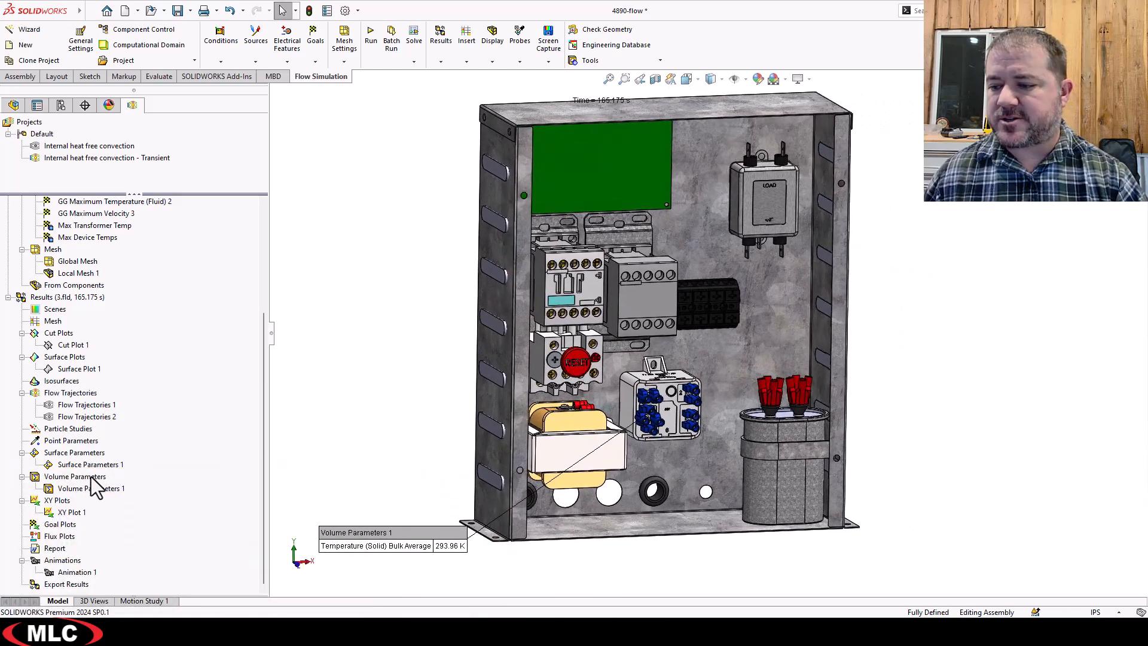
Create a new report from the Report item in the Flow Simulation results tree.
{"action": "right_click", "coordinate": [90, 464]}
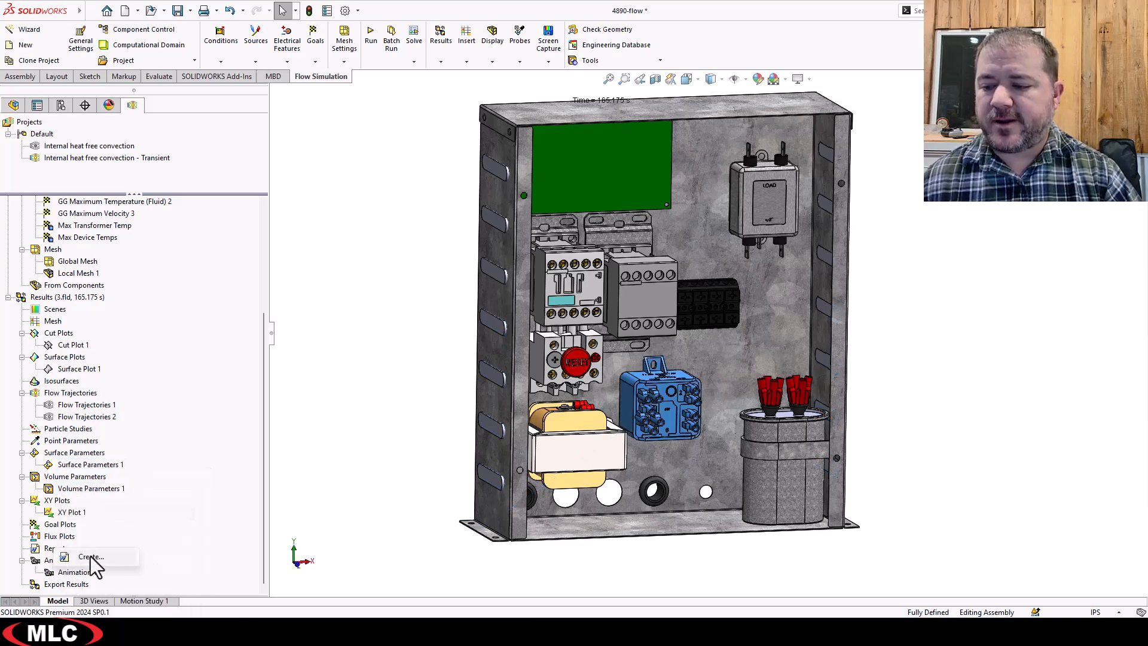
{"action": "left_click", "coordinate": [91, 557]}
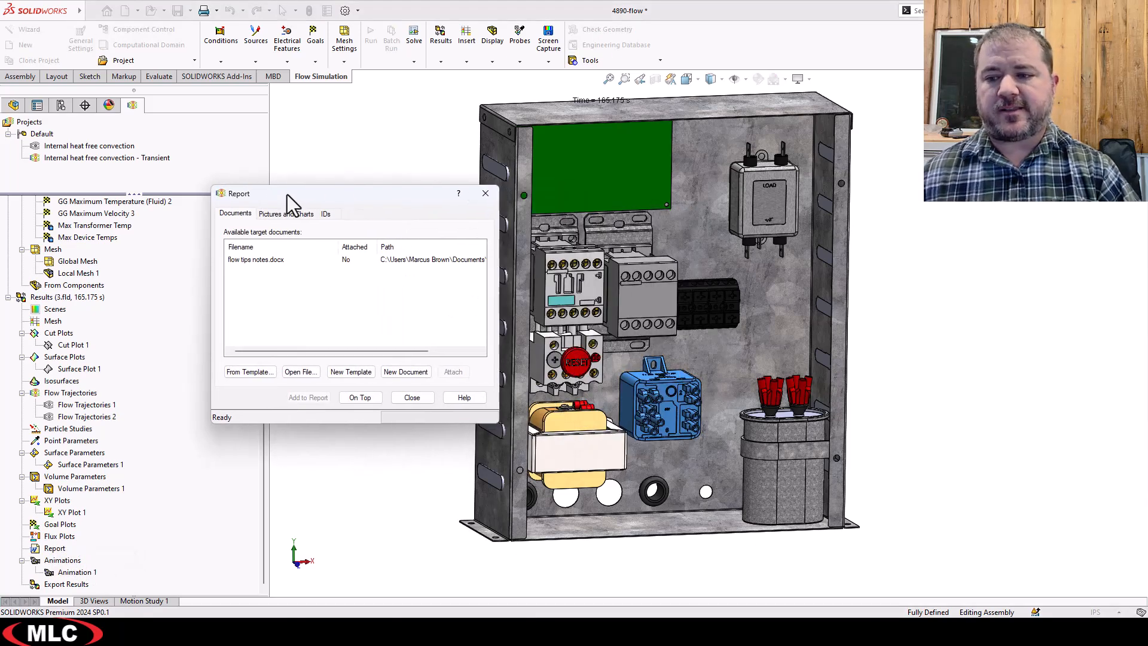
{"action": "mouse_move", "coordinate": [294, 307]}
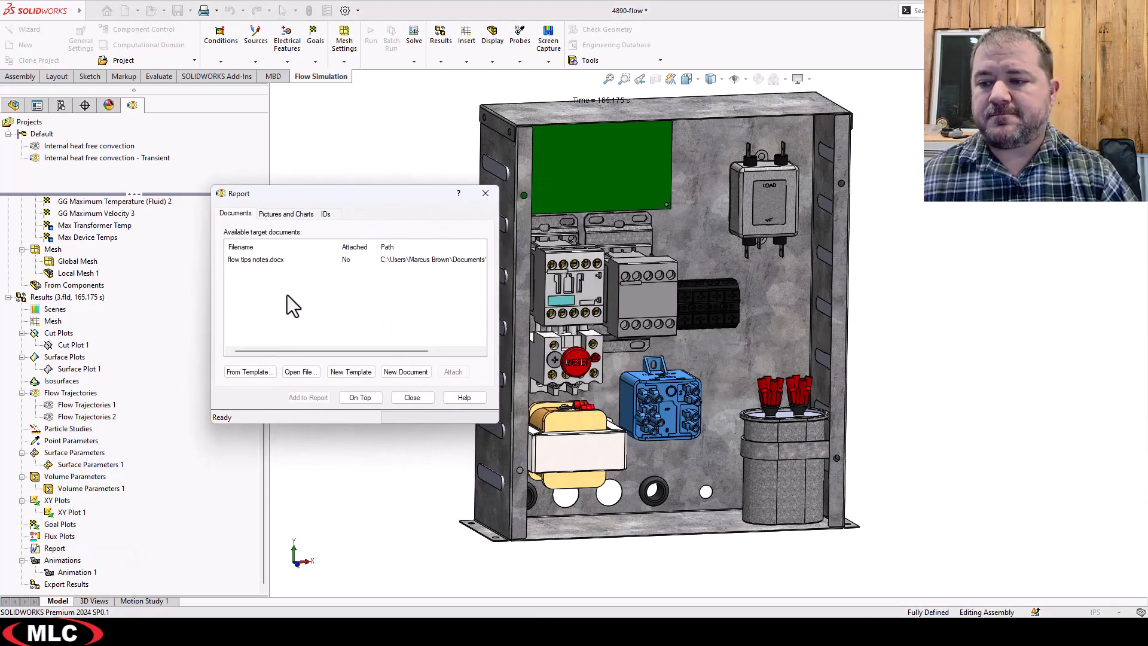
{"action": "mouse_move", "coordinate": [252, 266]}
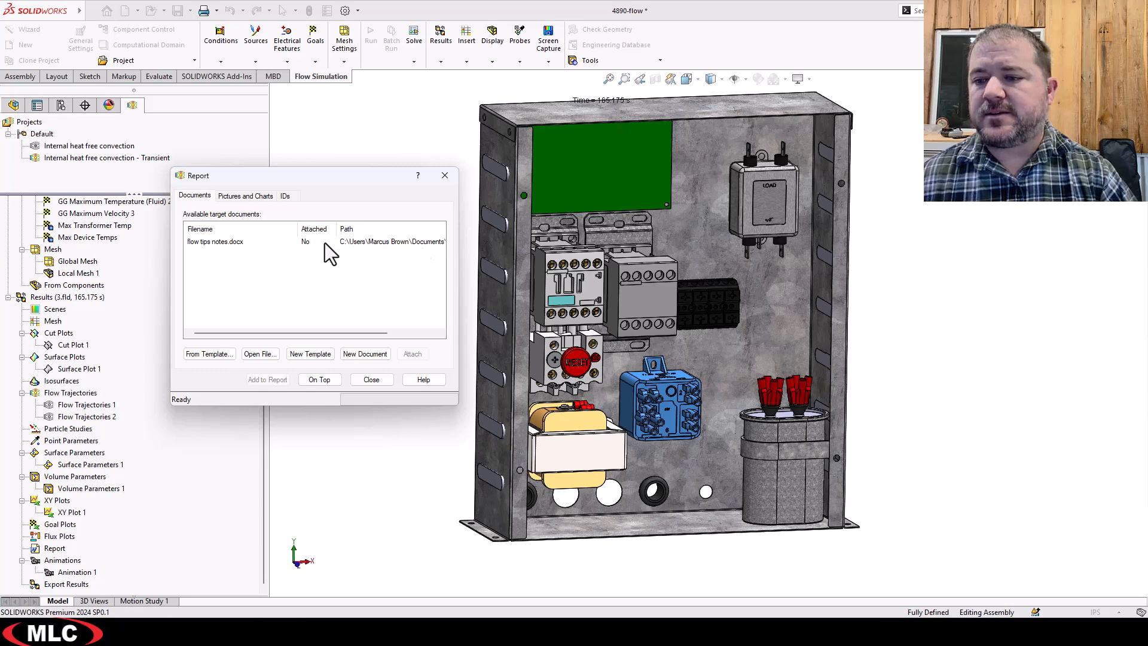
{"action": "mouse_move", "coordinate": [377, 252]}
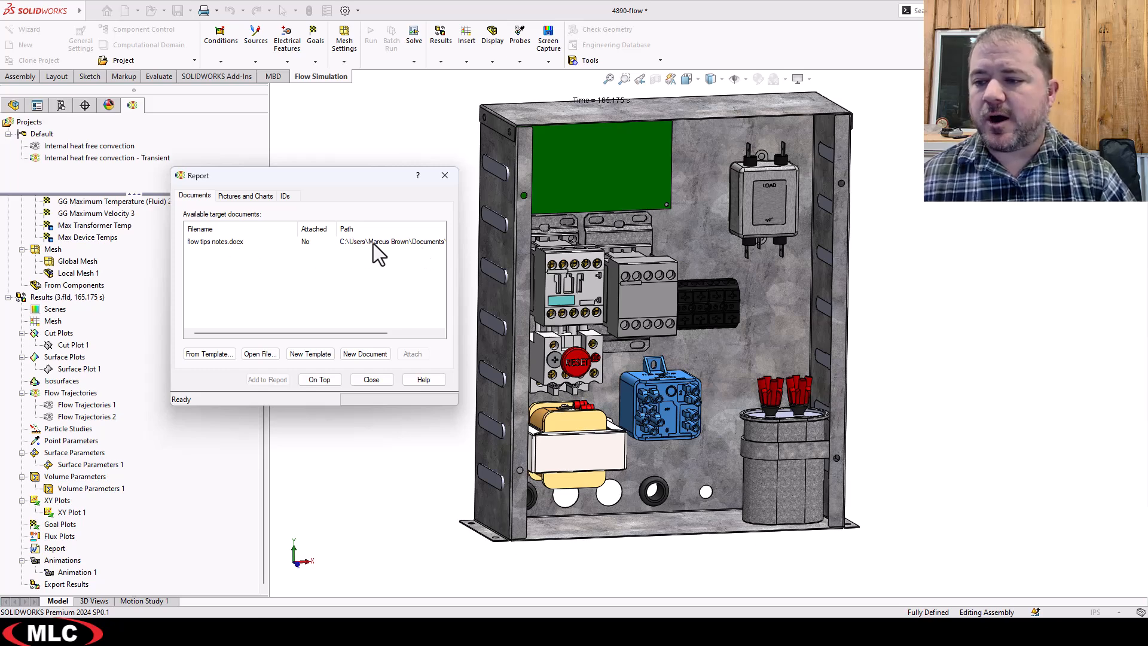
{"action": "mouse_move", "coordinate": [425, 256]}
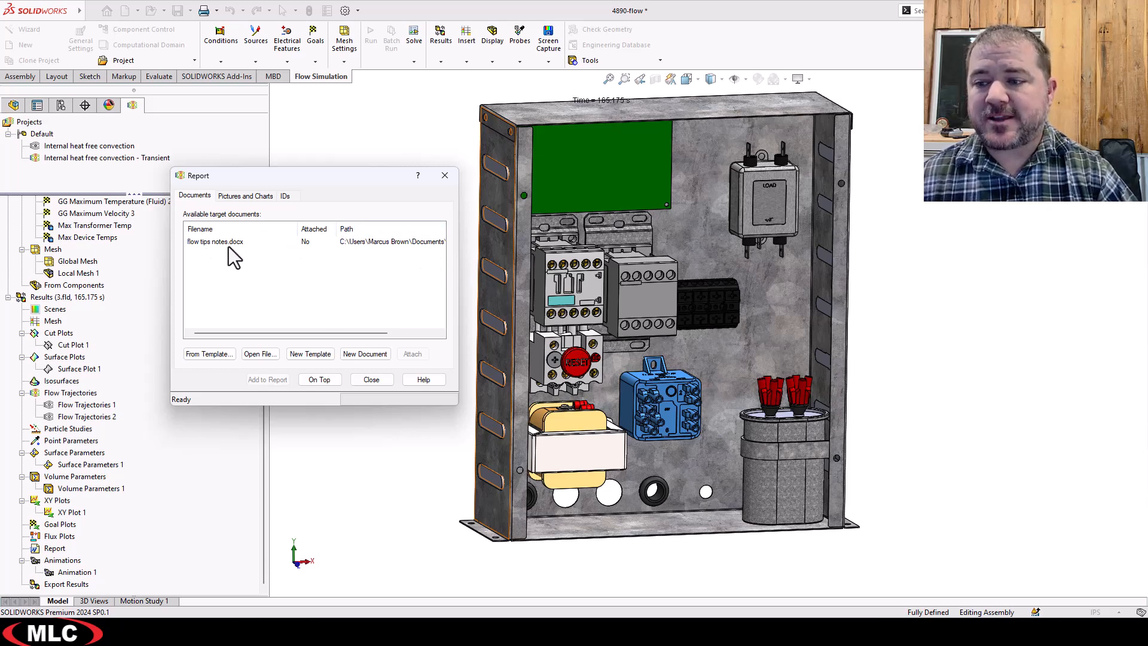
{"action": "mouse_move", "coordinate": [233, 259]}
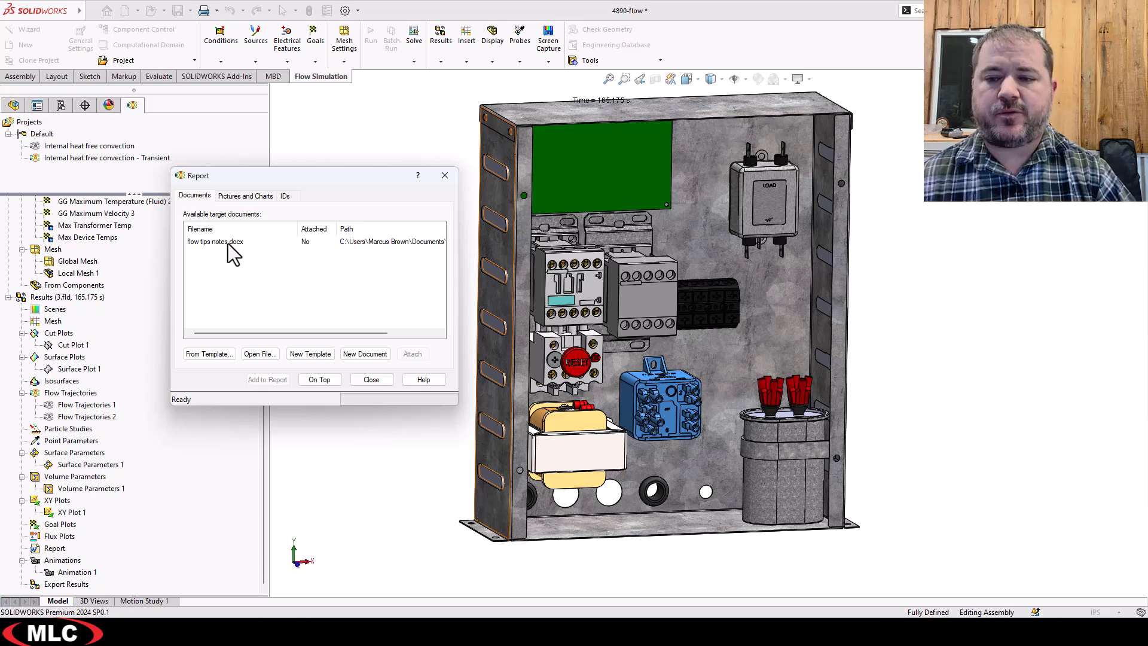
{"action": "mouse_move", "coordinate": [231, 275]}
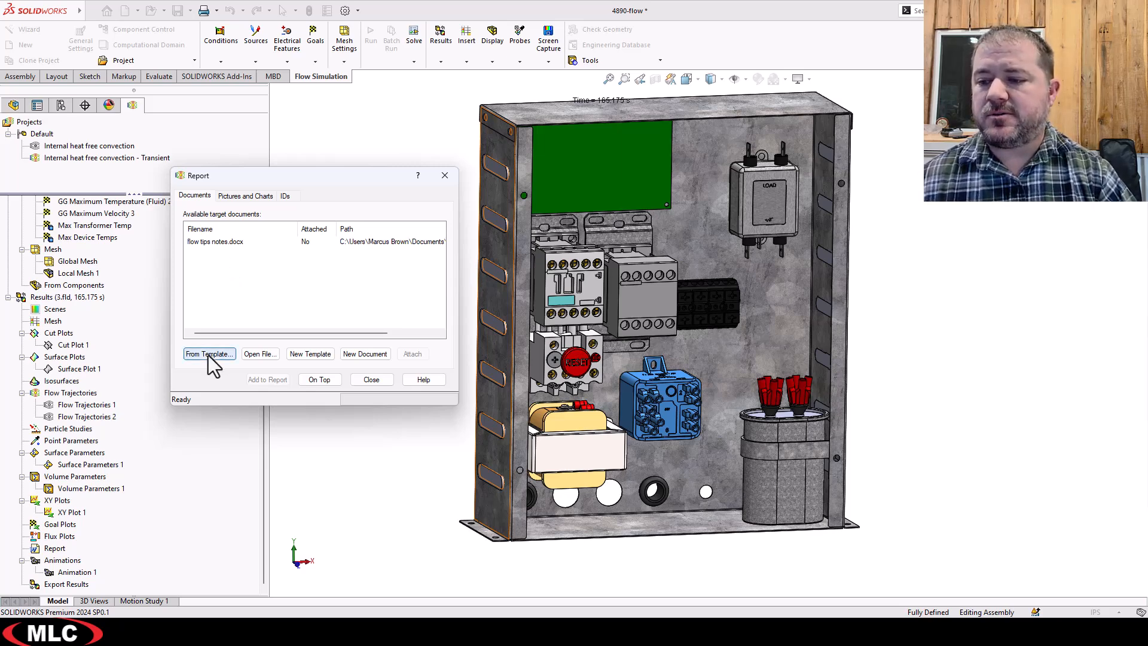
Build the Word report from the _MLC Flow Report template in the REPORTS folder.
{"action": "left_click", "coordinate": [208, 355]}
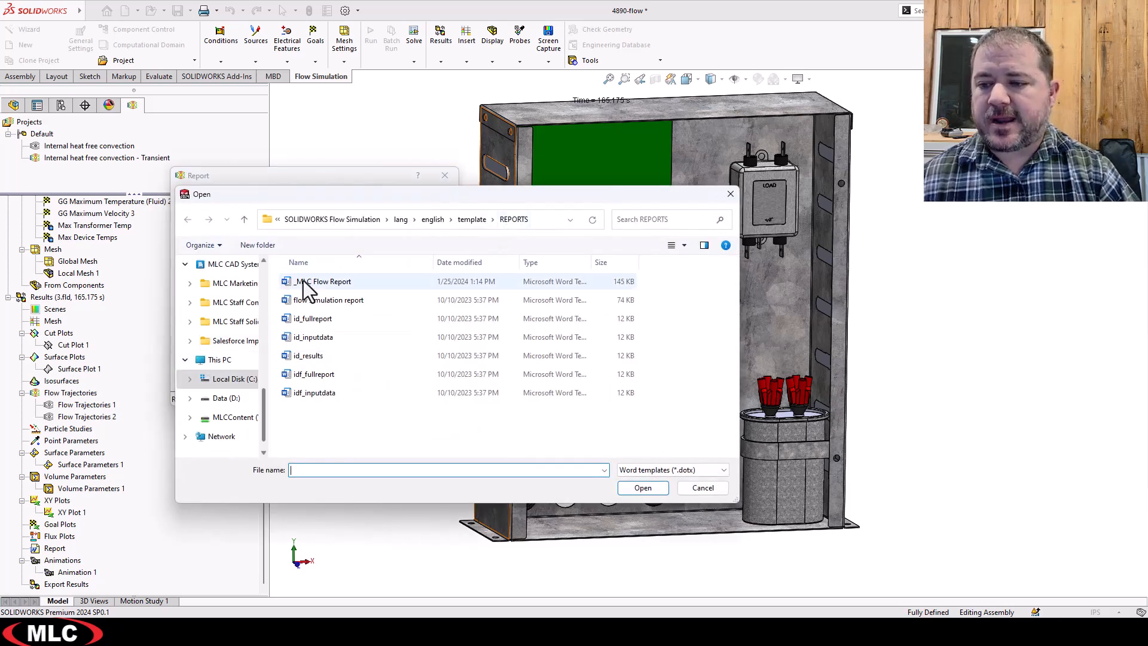
{"action": "left_click", "coordinate": [322, 281]}
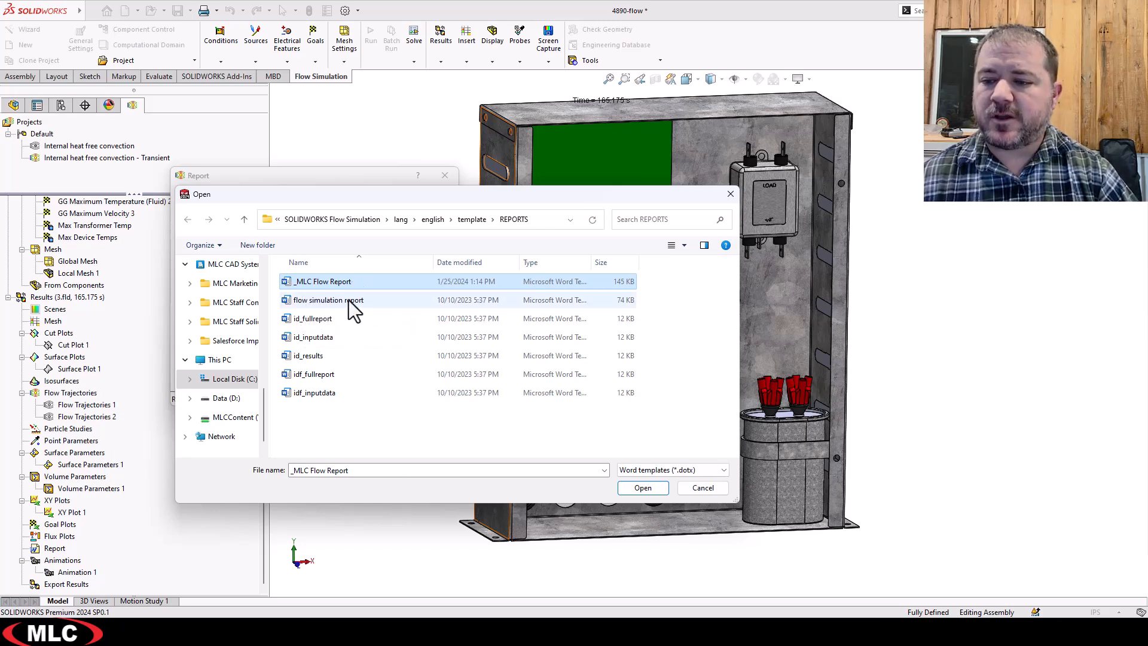
{"action": "mouse_move", "coordinate": [324, 286]}
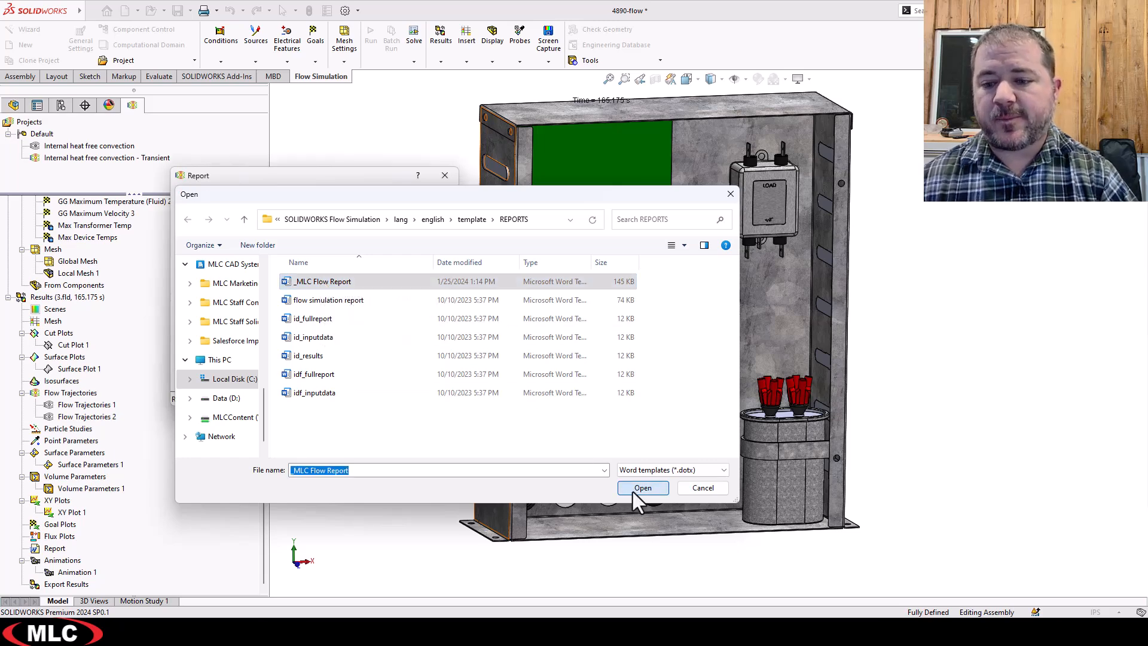
{"action": "left_click", "coordinate": [641, 488]}
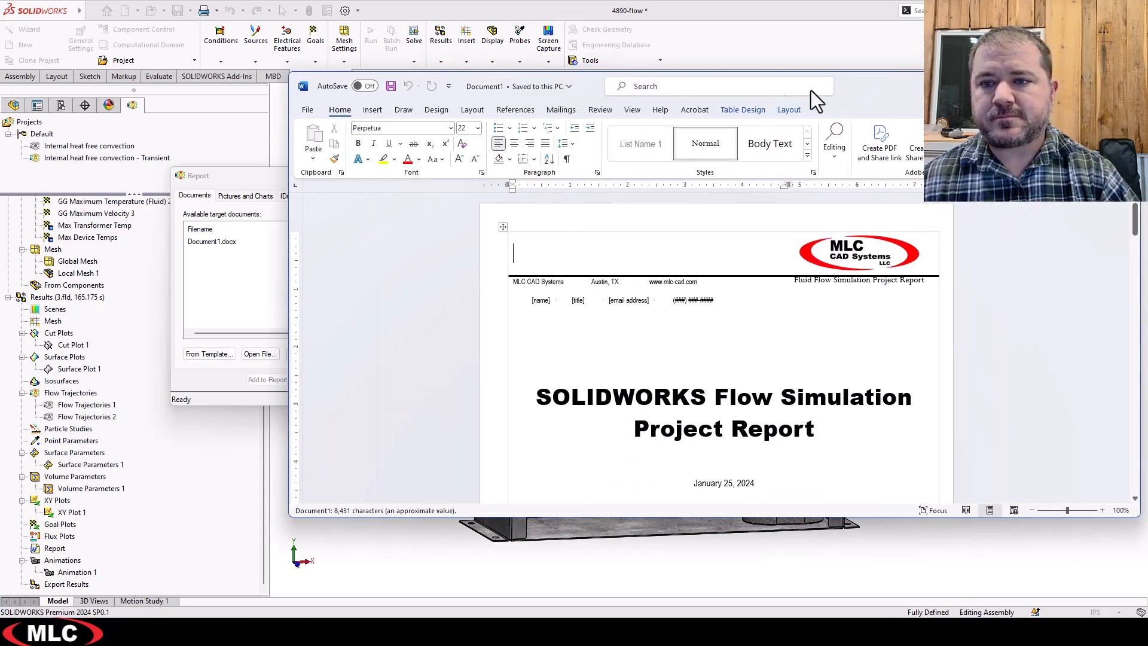
Snap Word beside SOLIDWORKS and delete the [Model Picture here] placeholder on the title page.
{"action": "key", "text": "alt+tab"}
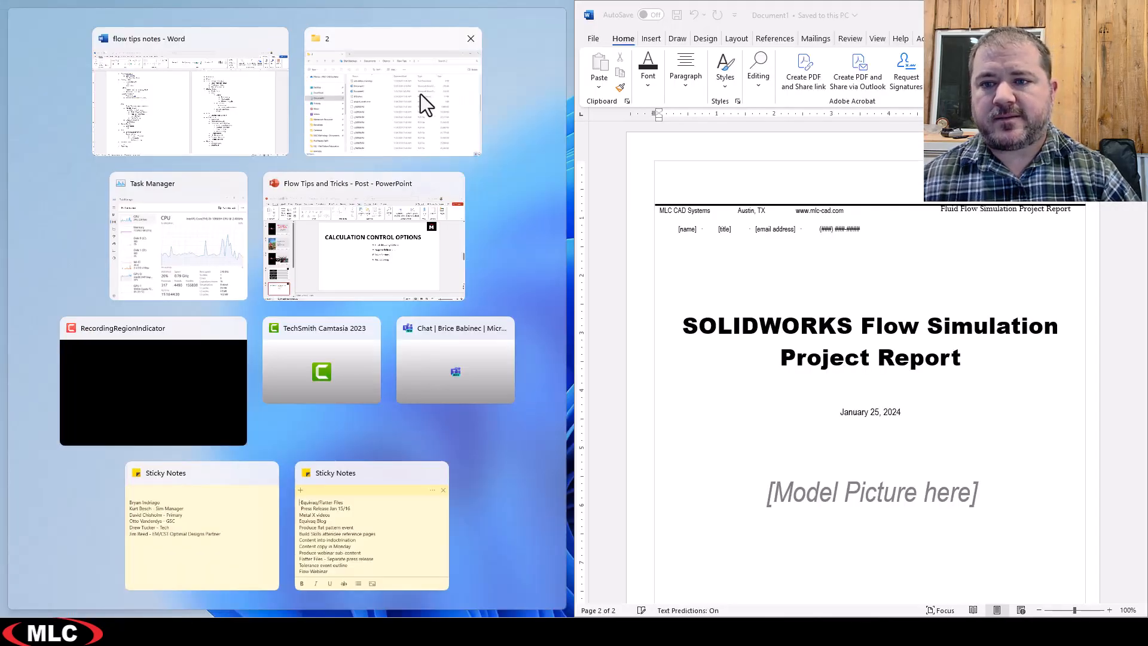
{"action": "left_click", "coordinate": [392, 92]}
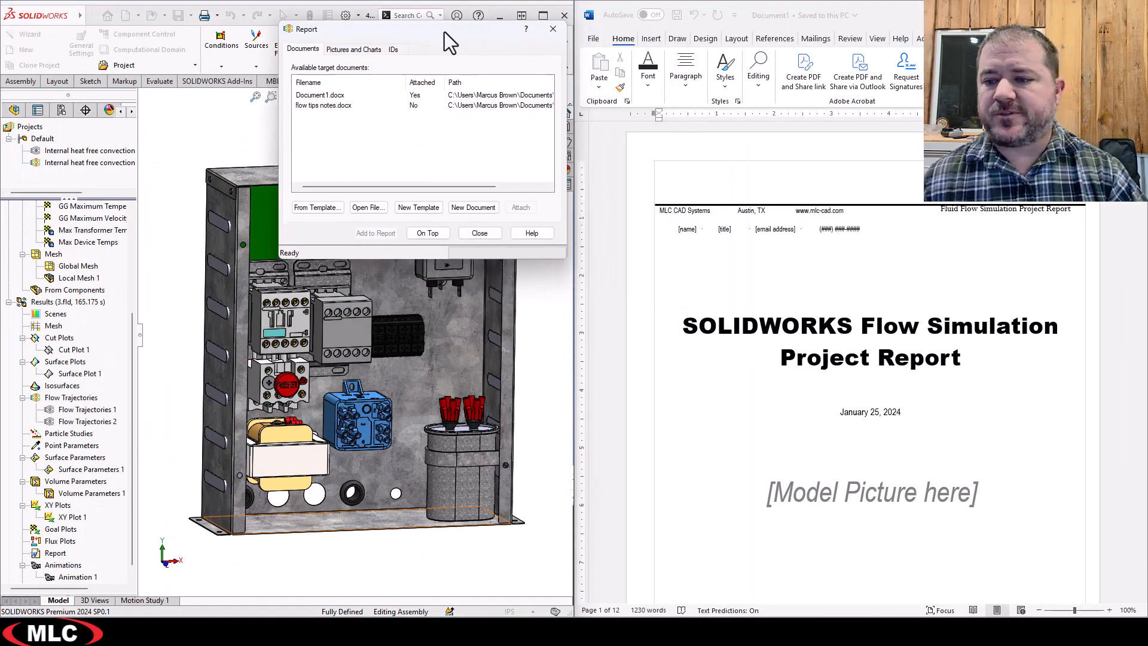
{"action": "left_click_drag", "start_coordinate": [366, 28], "coordinate": [220, 39]}
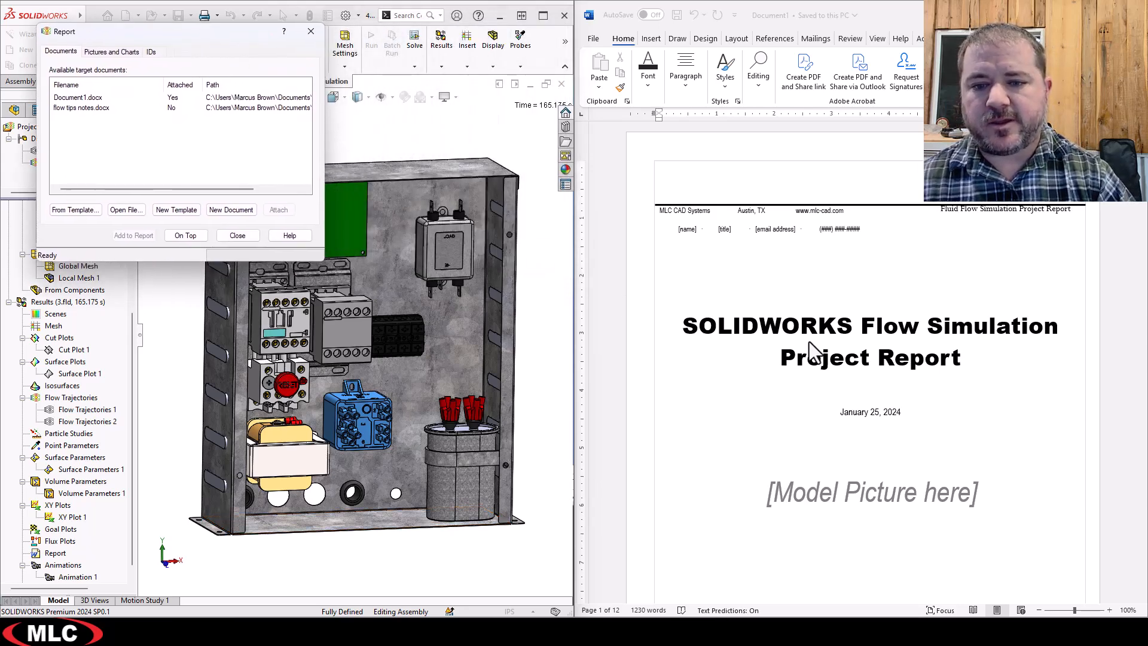
{"action": "mouse_move", "coordinate": [974, 242]}
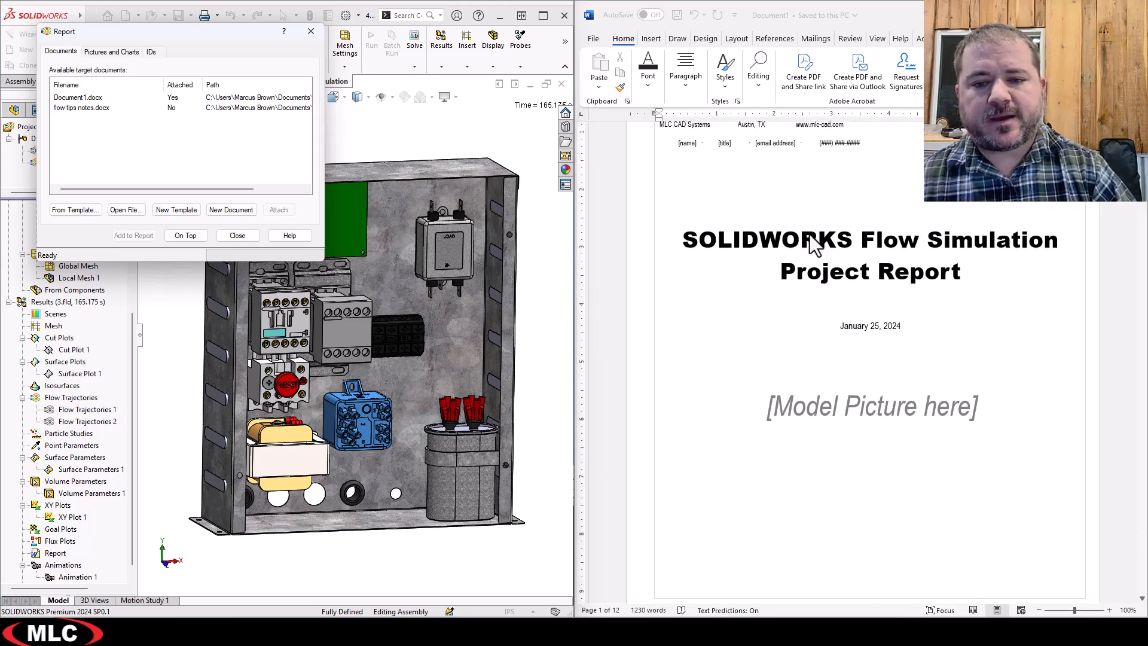
{"action": "scroll", "scroll_direction": "down", "scroll_amount": 3}
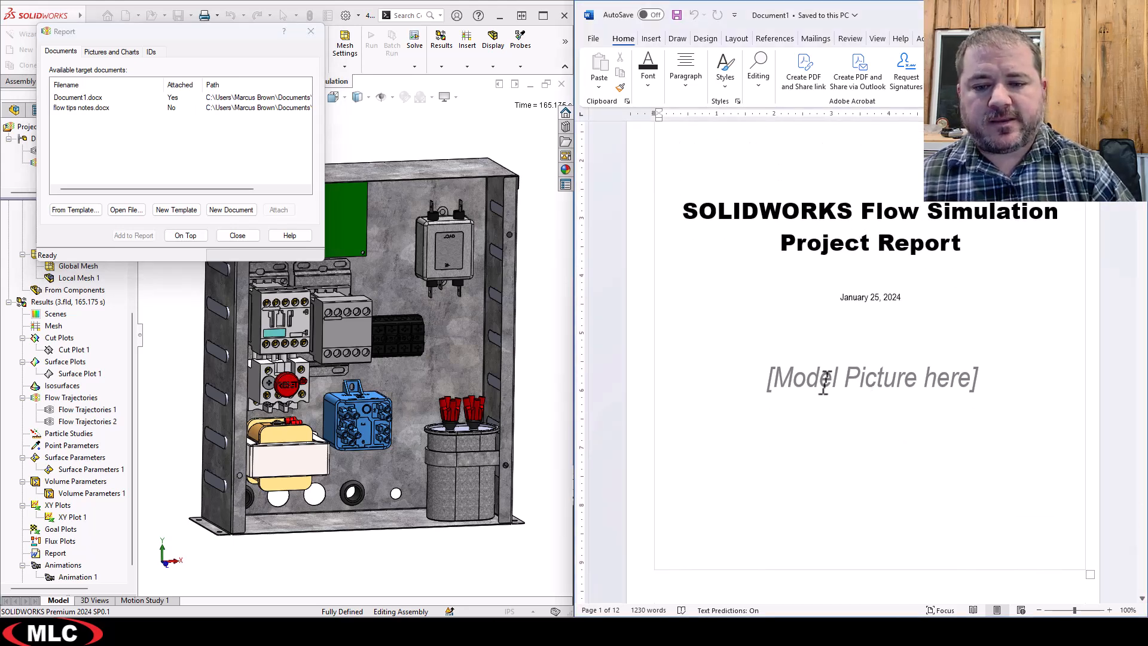
{"action": "double_click", "coordinate": [870, 377]}
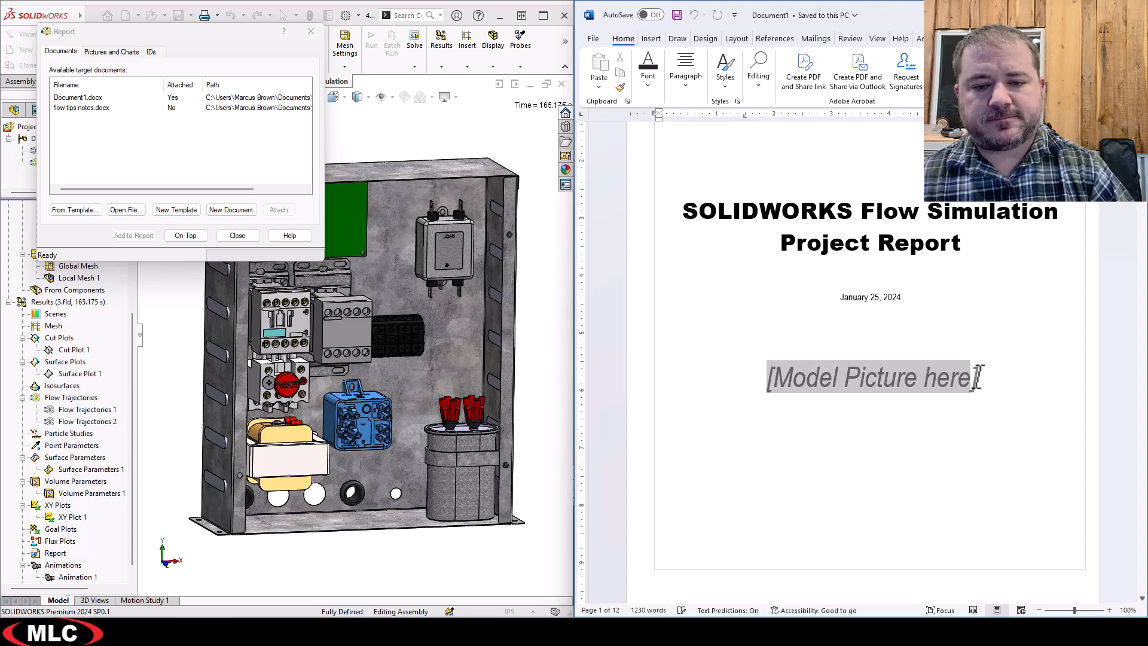
{"action": "key", "text": "delete"}
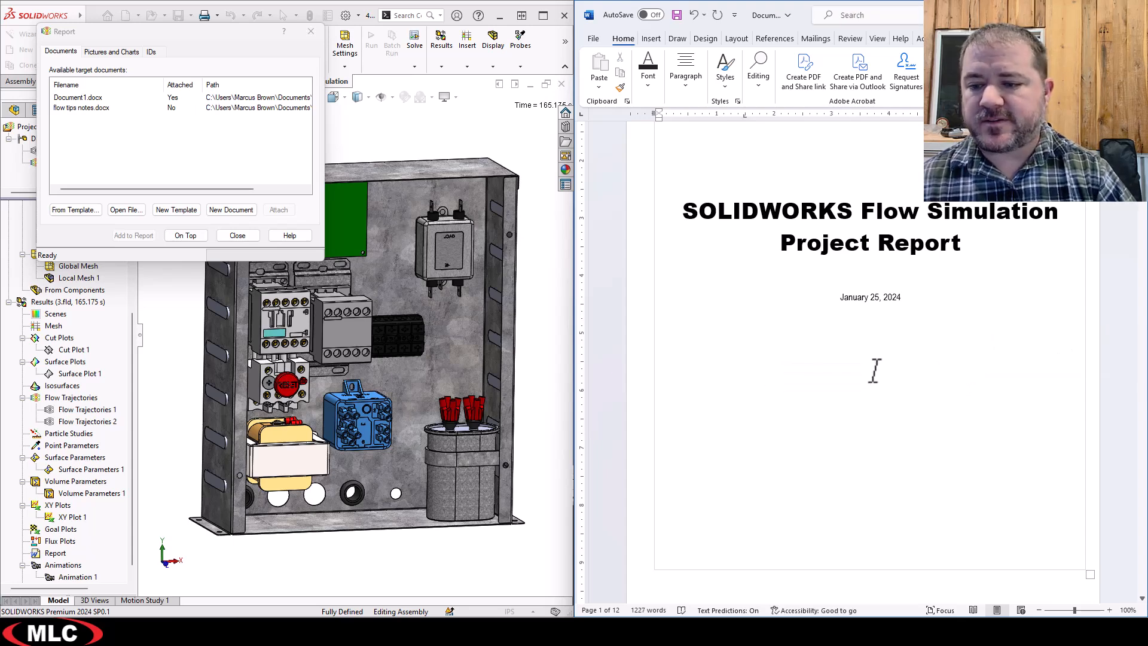
{"action": "mouse_move", "coordinate": [374, 443]}
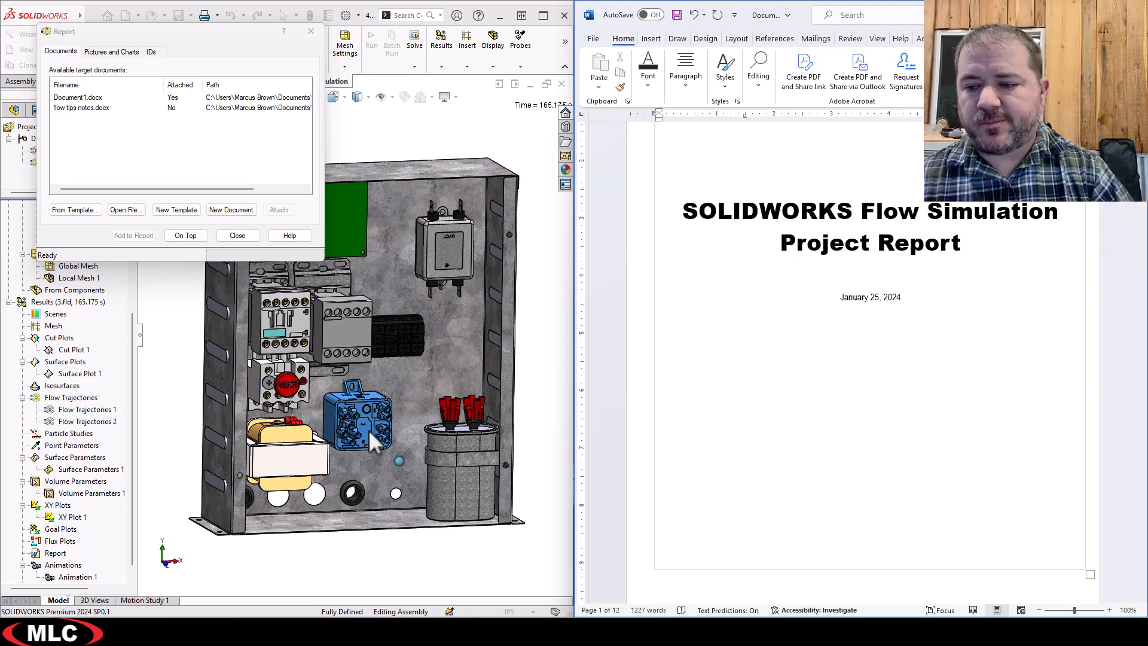
Insert the current enclosure model image into the report's title page below the date.
{"action": "left_click", "coordinate": [111, 51]}
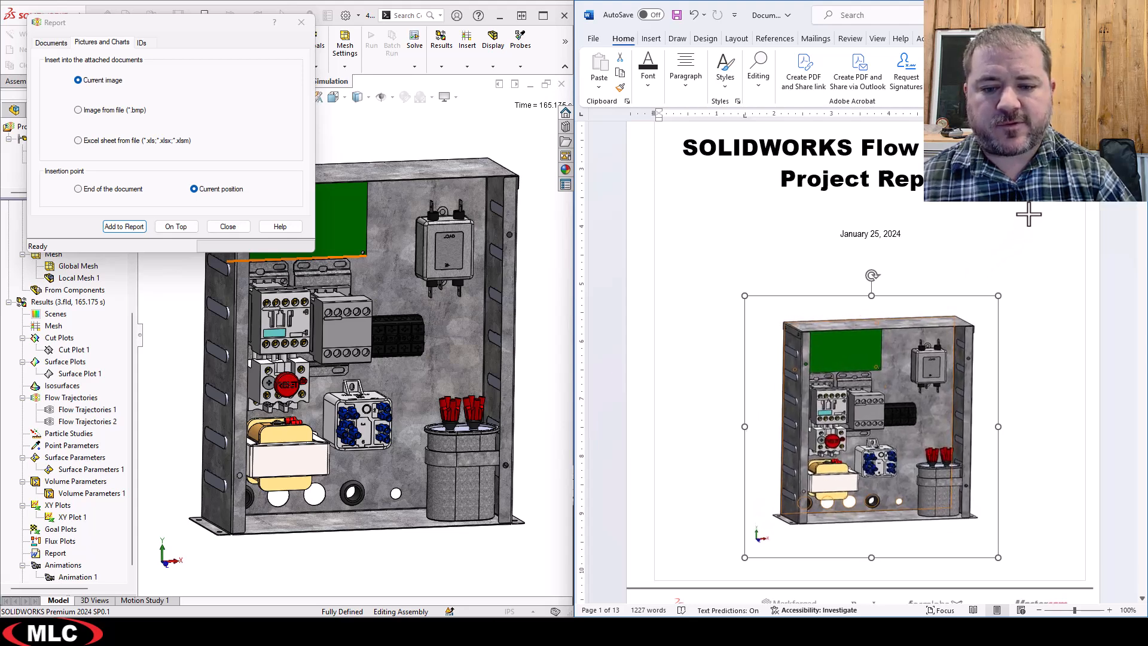
{"action": "scroll", "scroll_direction": "down", "scroll_amount": 3}
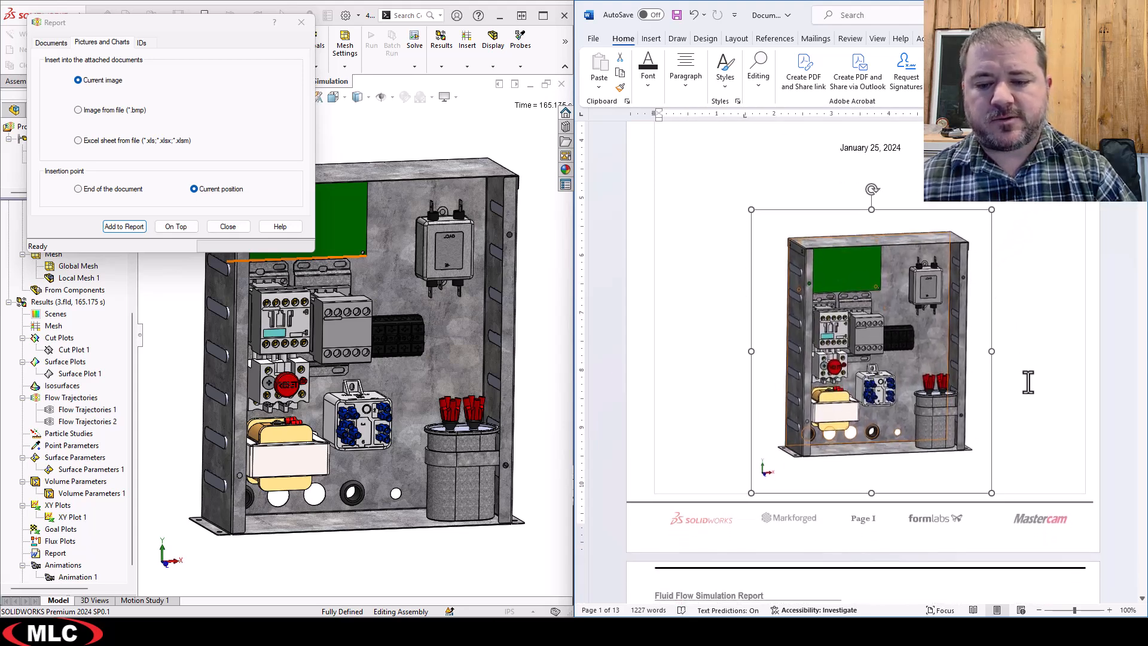
{"action": "scroll", "scroll_direction": "down", "scroll_amount": 3}
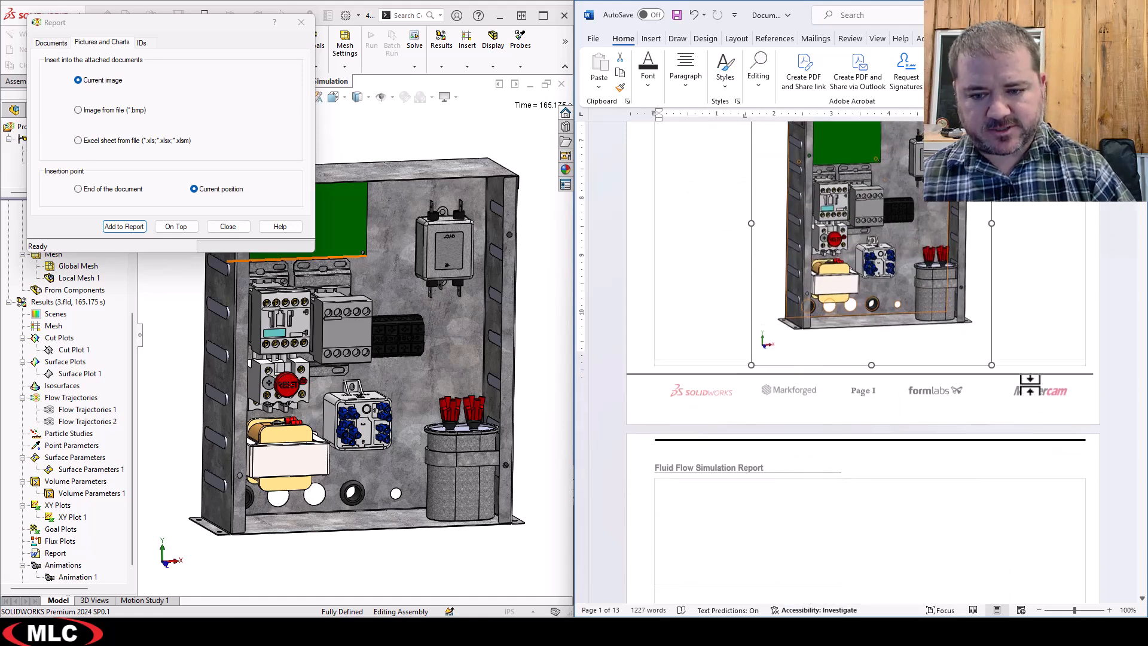
{"action": "scroll", "scroll_direction": "down", "scroll_amount": 3}
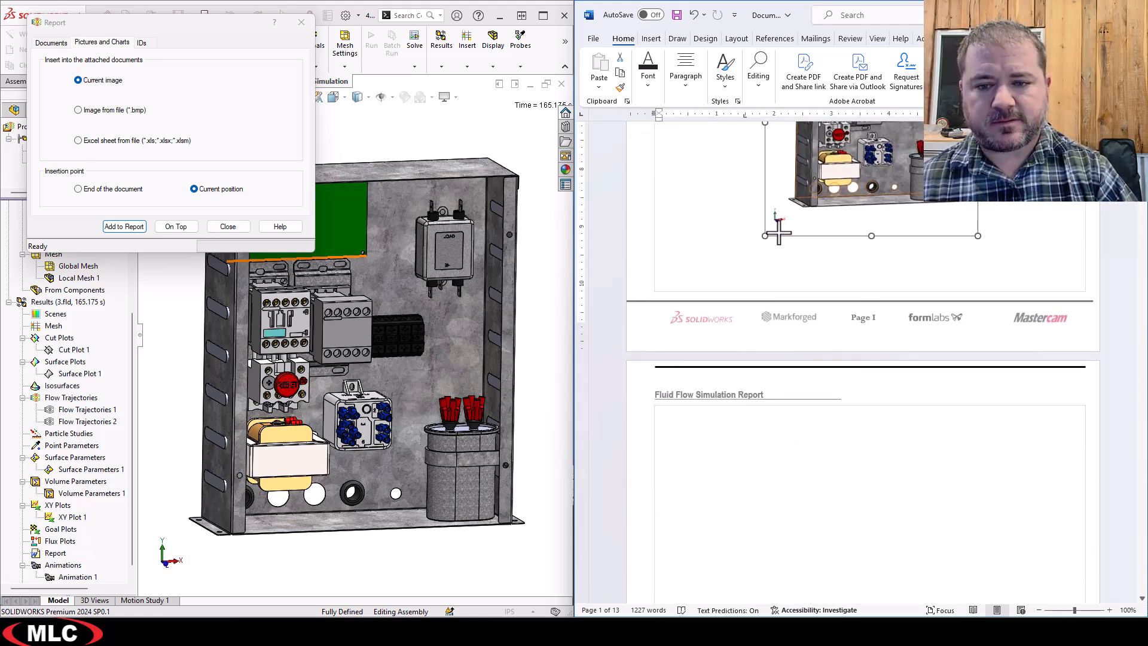
{"action": "scroll", "scroll_direction": "down", "scroll_amount": 3}
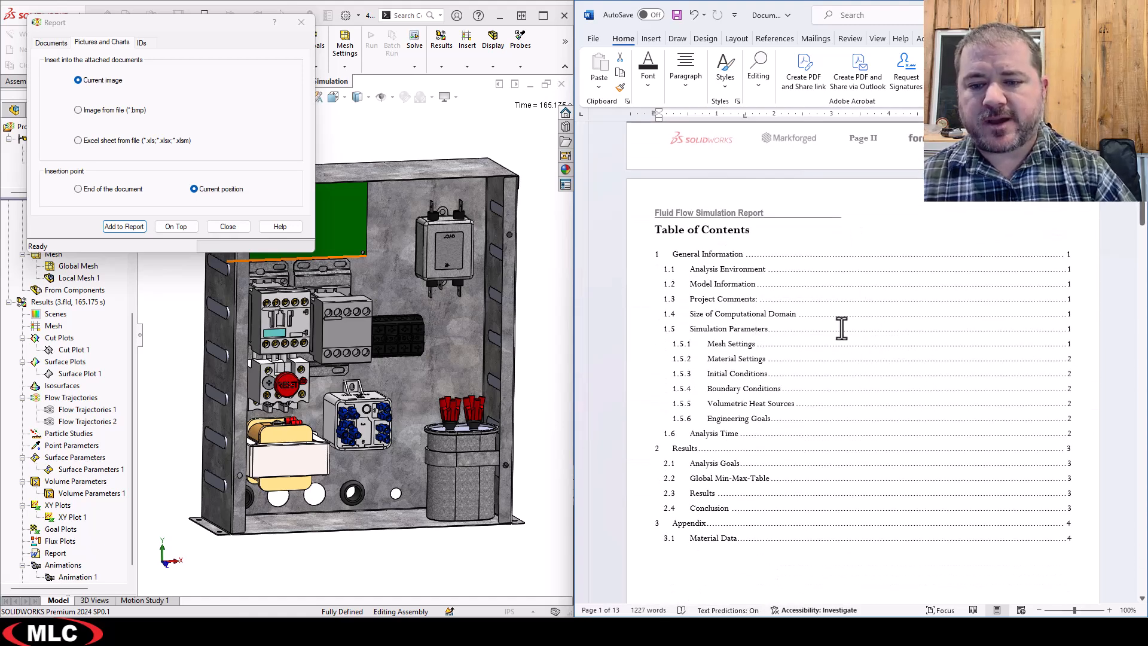
{"action": "scroll", "scroll_direction": "down", "scroll_amount": 3}
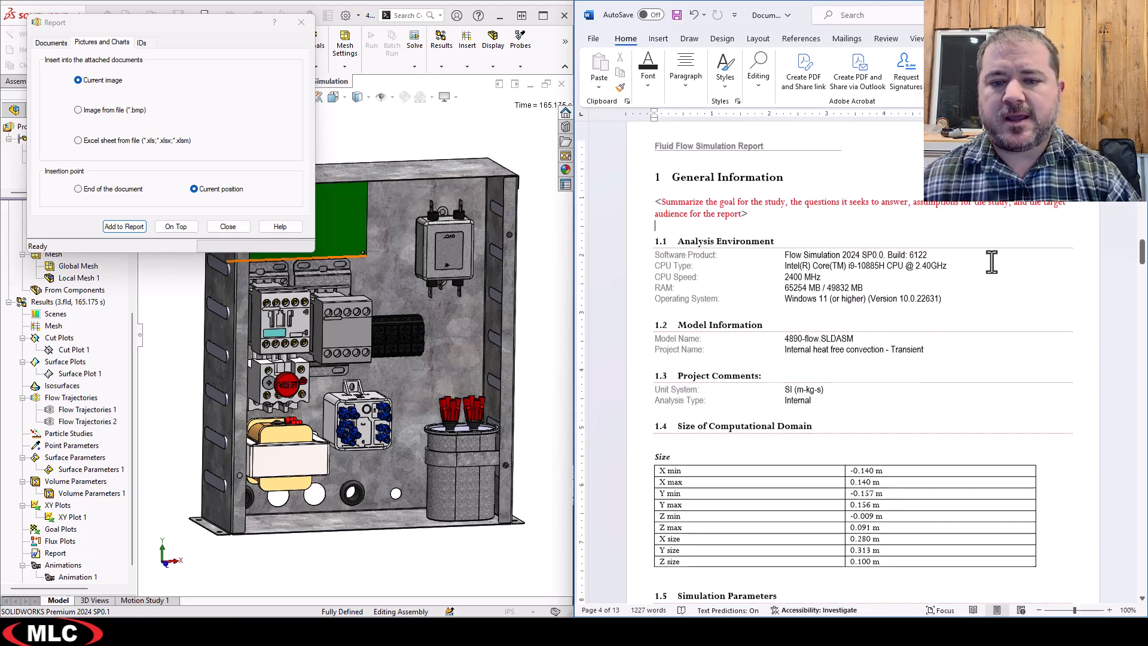
{"action": "scroll", "scroll_direction": "down", "scroll_amount": 3}
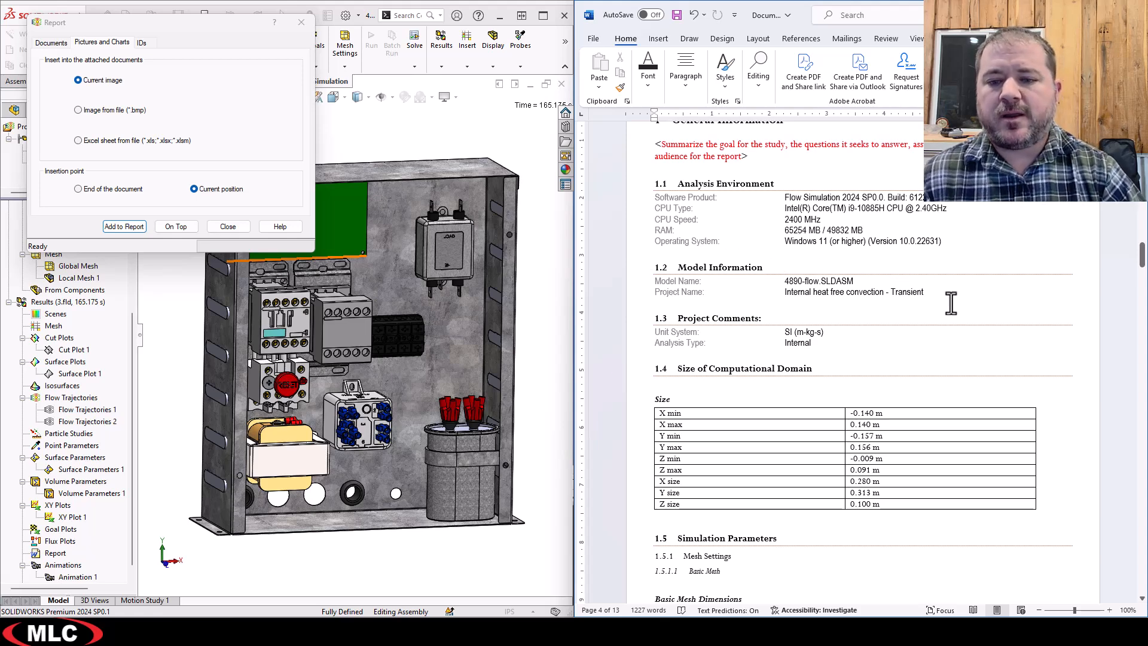
{"action": "scroll", "scroll_direction": "down", "scroll_amount": 3}
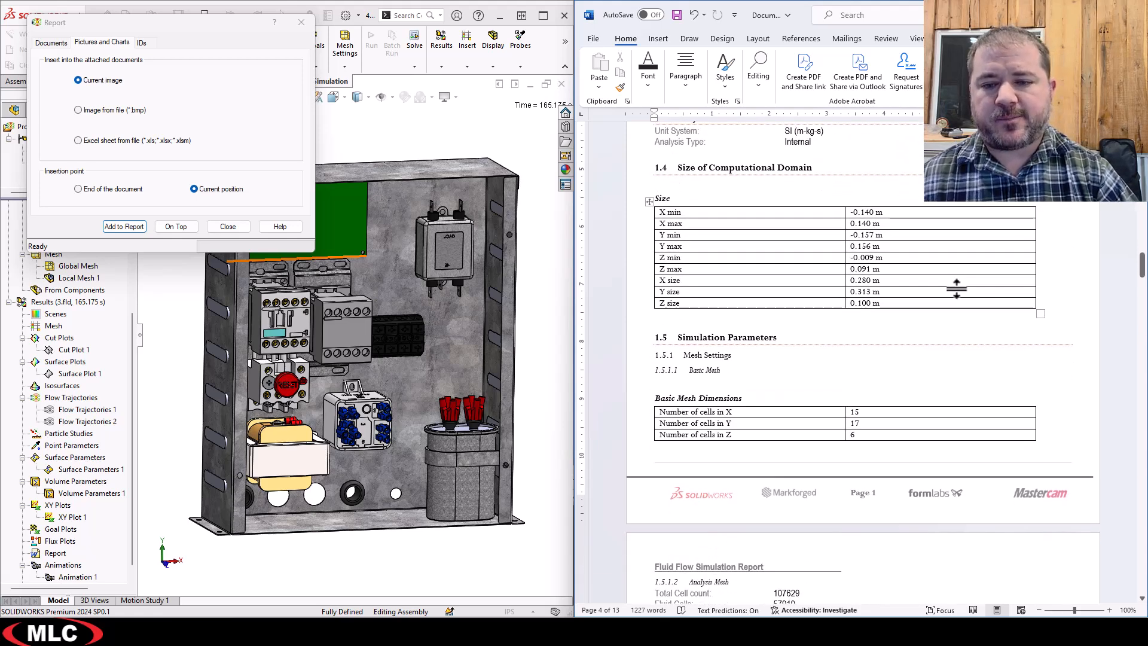
{"action": "scroll", "scroll_direction": "down", "scroll_amount": 3}
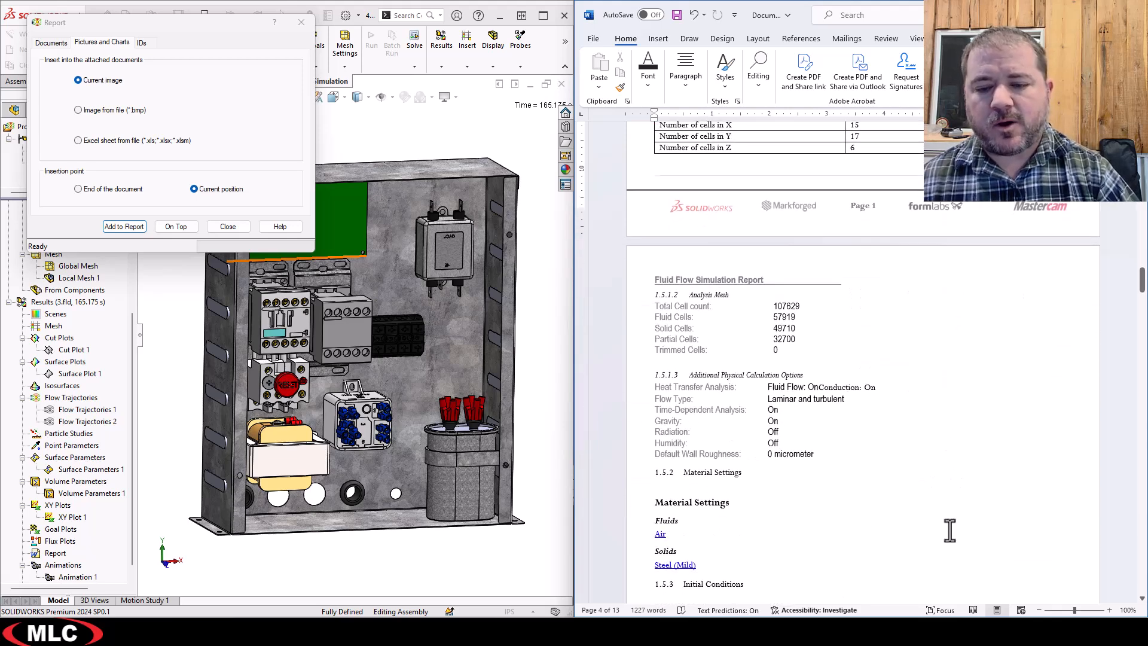
{"action": "left_click", "coordinate": [141, 42]}
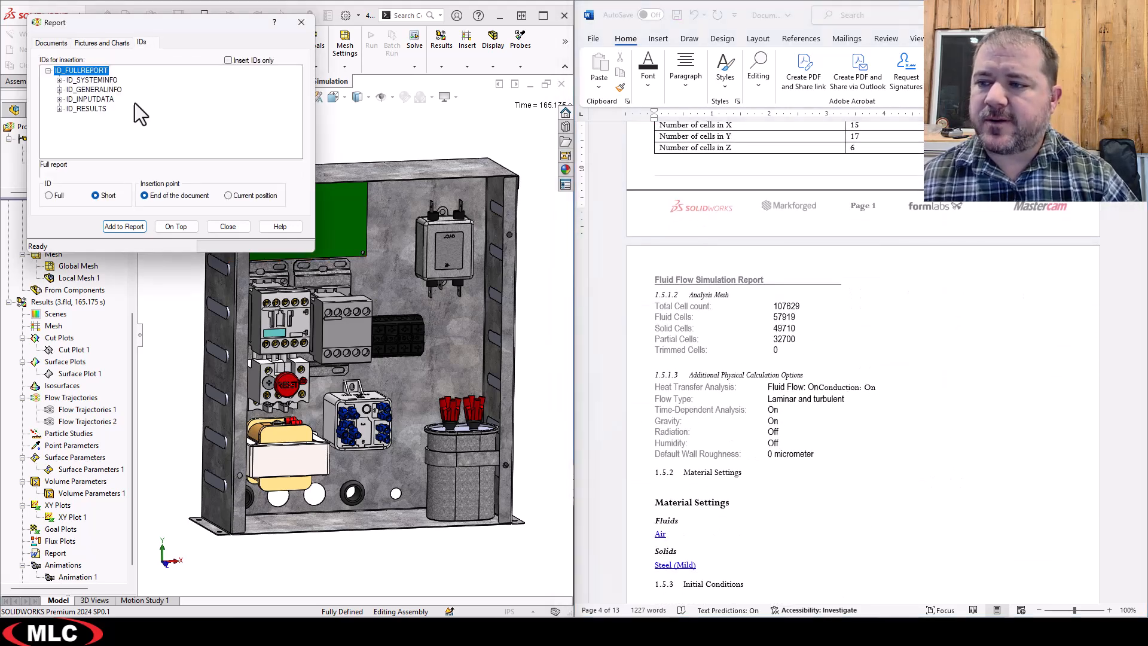
{"action": "mouse_move", "coordinate": [64, 80]}
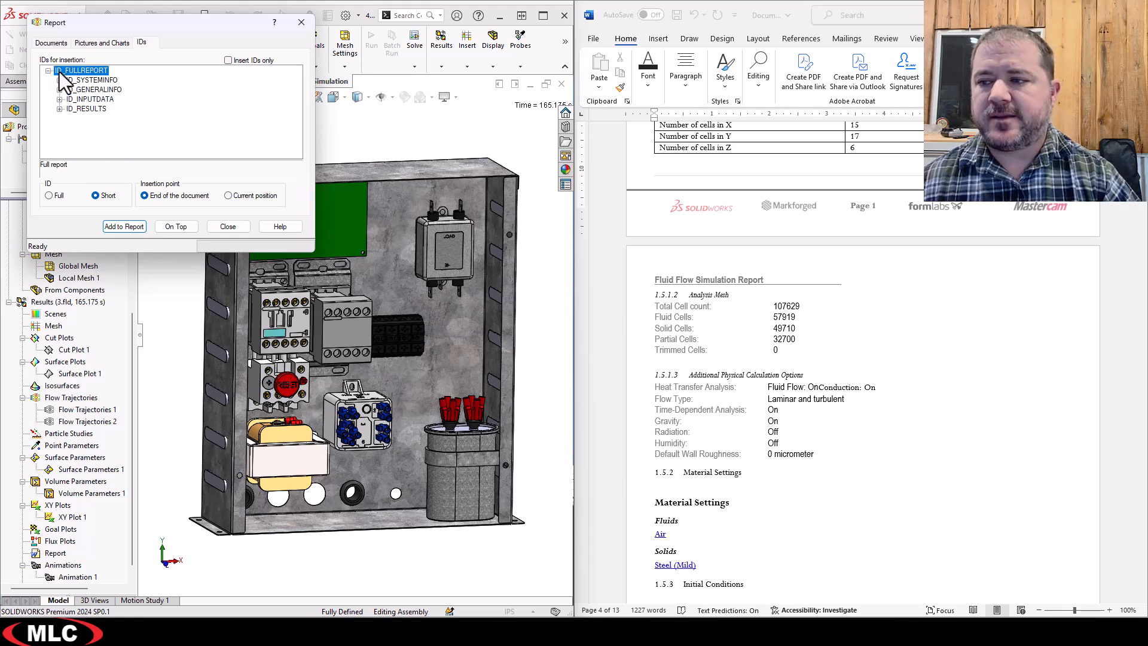
{"action": "left_click", "coordinate": [102, 42]}
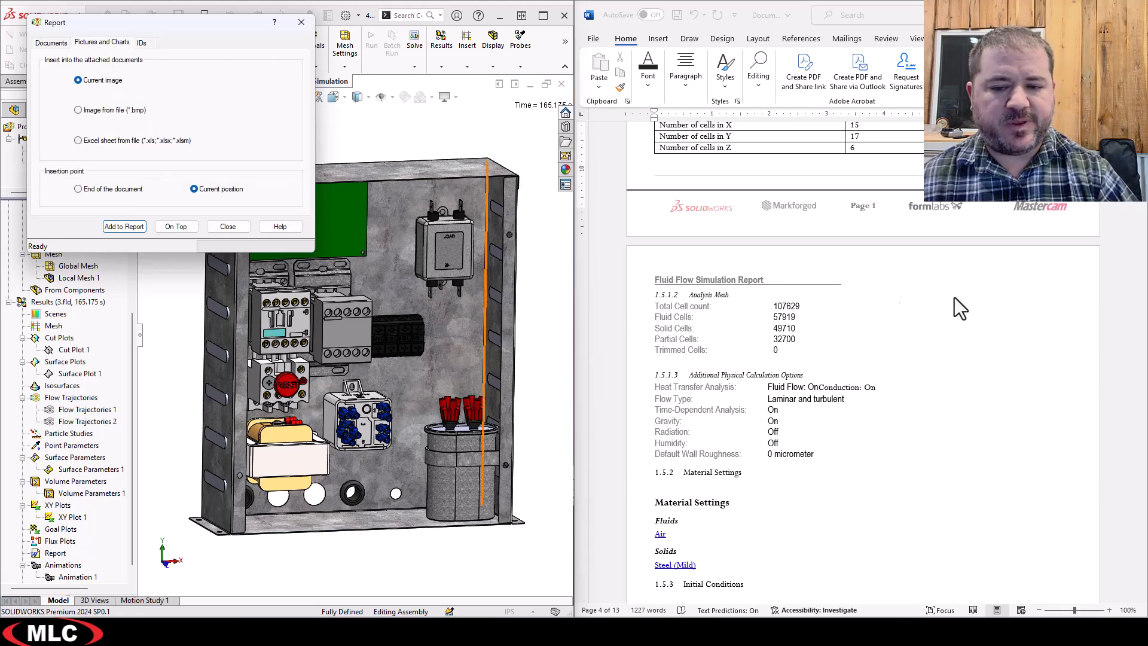
{"action": "scroll", "scroll_direction": "down", "scroll_amount": 3}
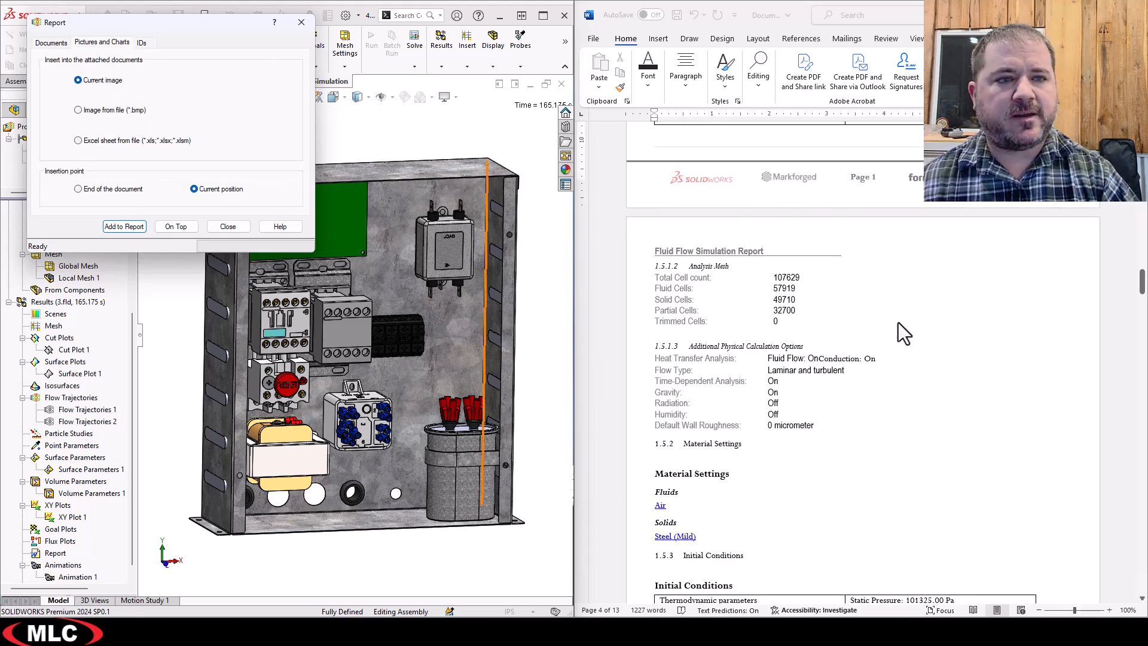
{"action": "scroll", "scroll_direction": "down", "scroll_amount": 3}
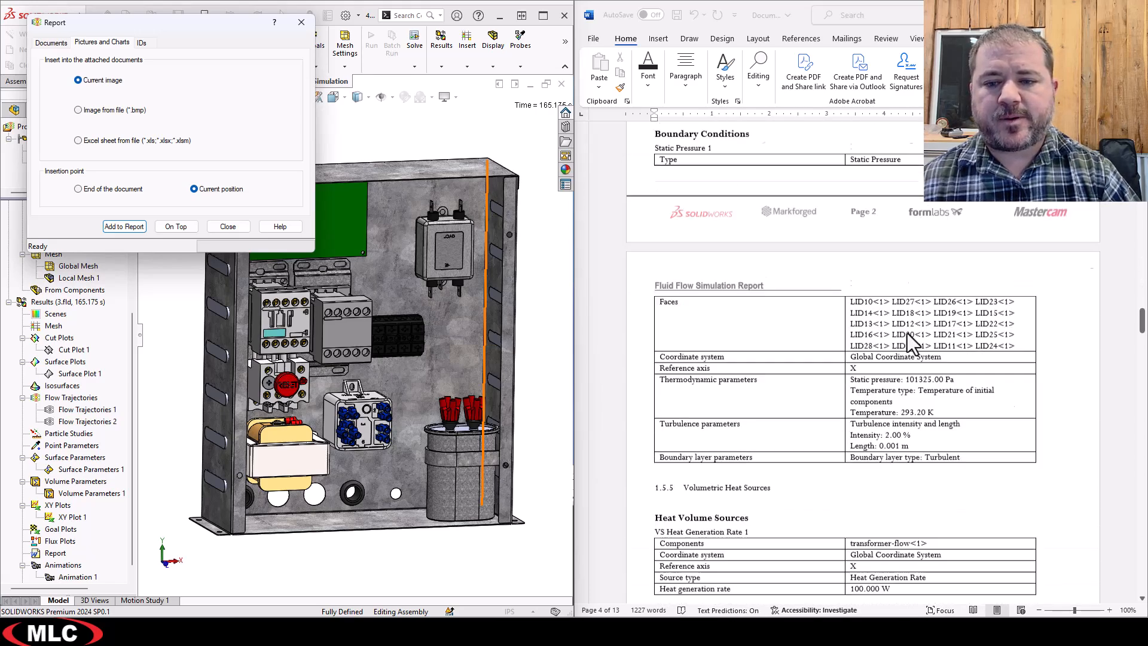
{"action": "scroll", "scroll_direction": "down", "scroll_amount": 3}
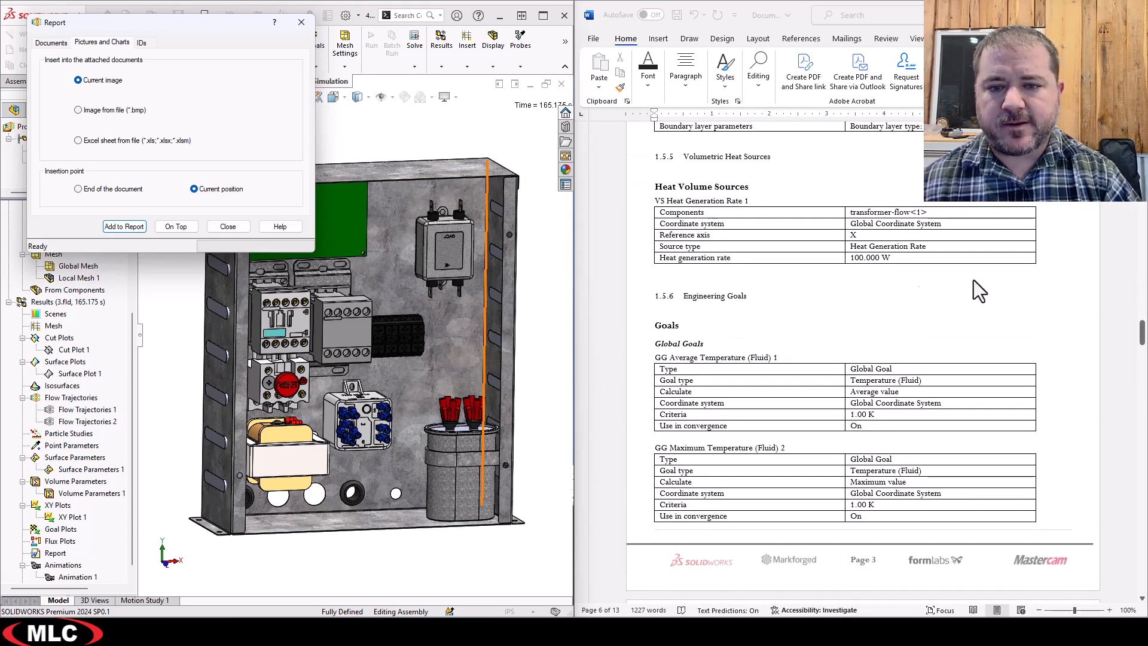
{"action": "scroll", "scroll_direction": "up", "scroll_amount": 3}
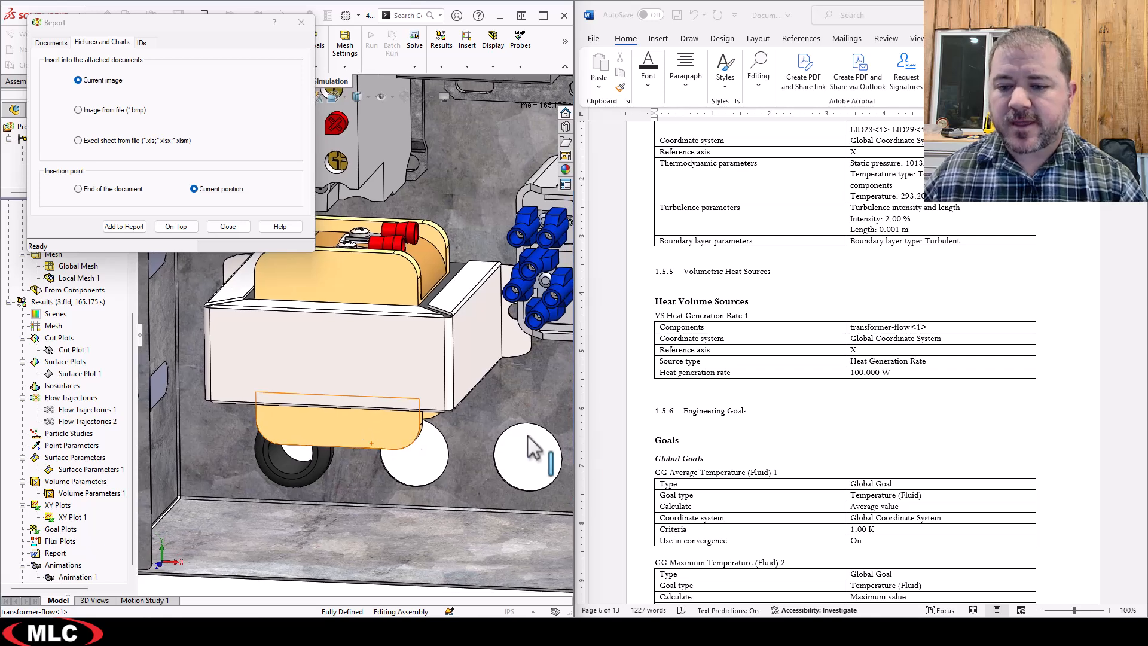
Insert the transformer close-up image beneath the 100 W heat volume source table and shrink it.
{"action": "left_click", "coordinate": [227, 226]}
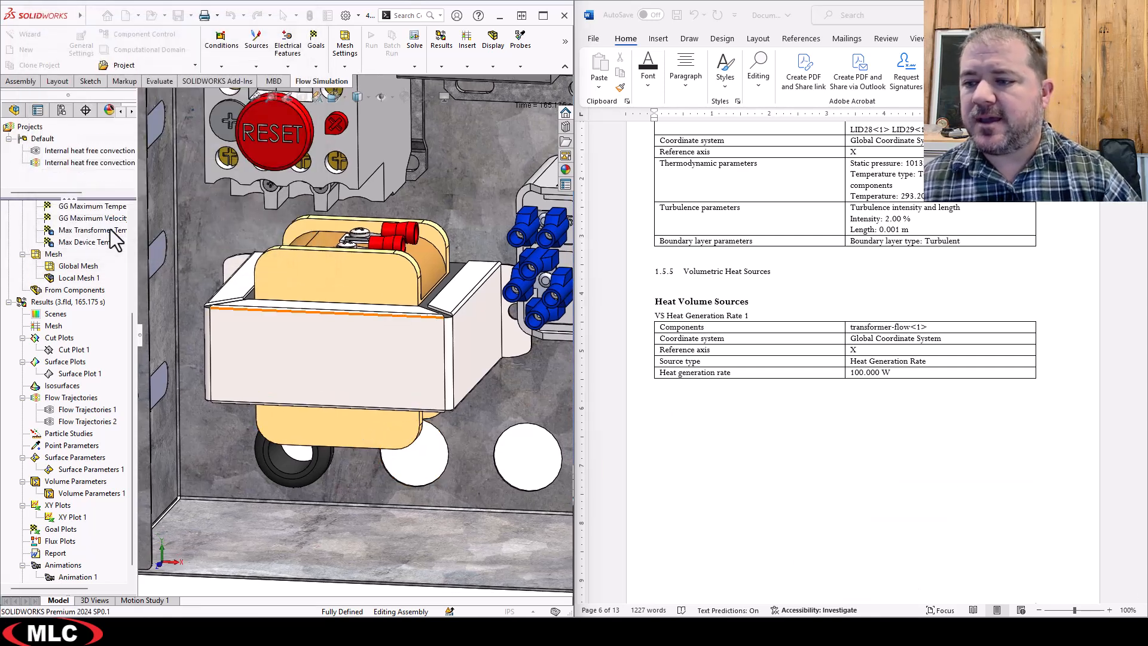
{"action": "left_click", "coordinate": [55, 553]}
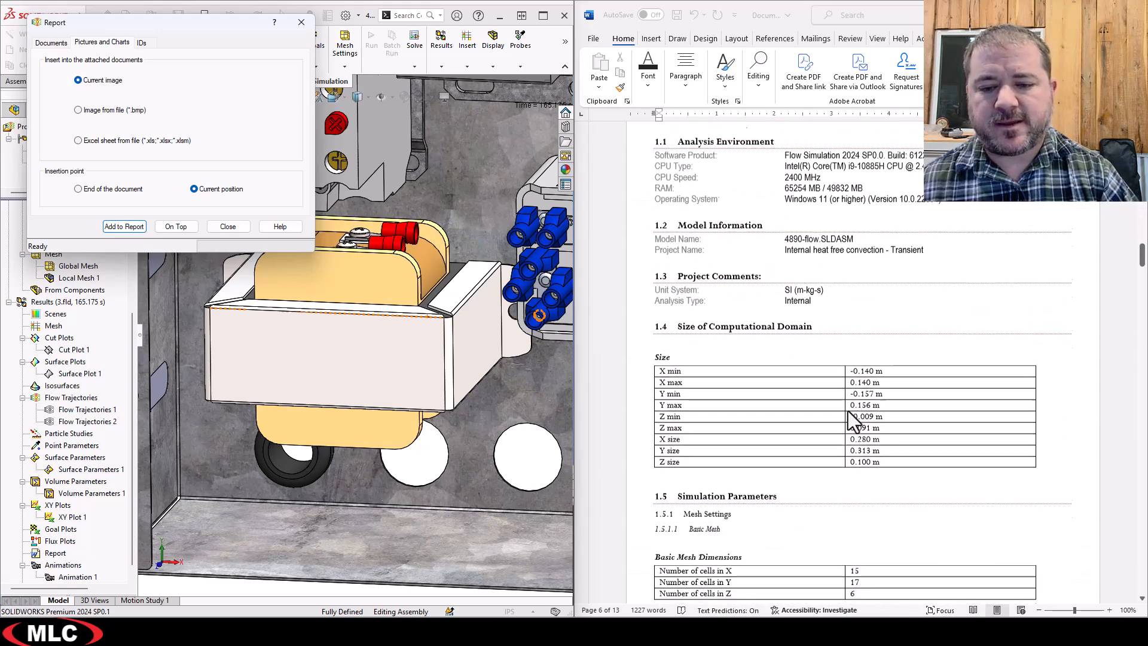
{"action": "scroll", "scroll_direction": "down", "scroll_amount": 3}
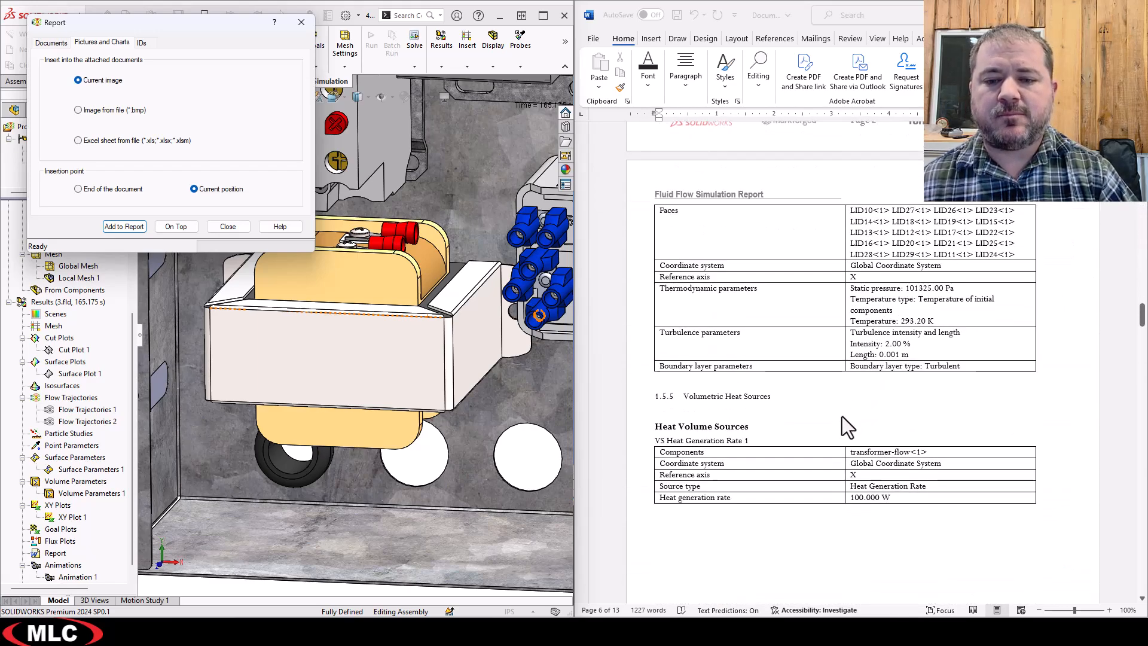
{"action": "left_click", "coordinate": [124, 226]}
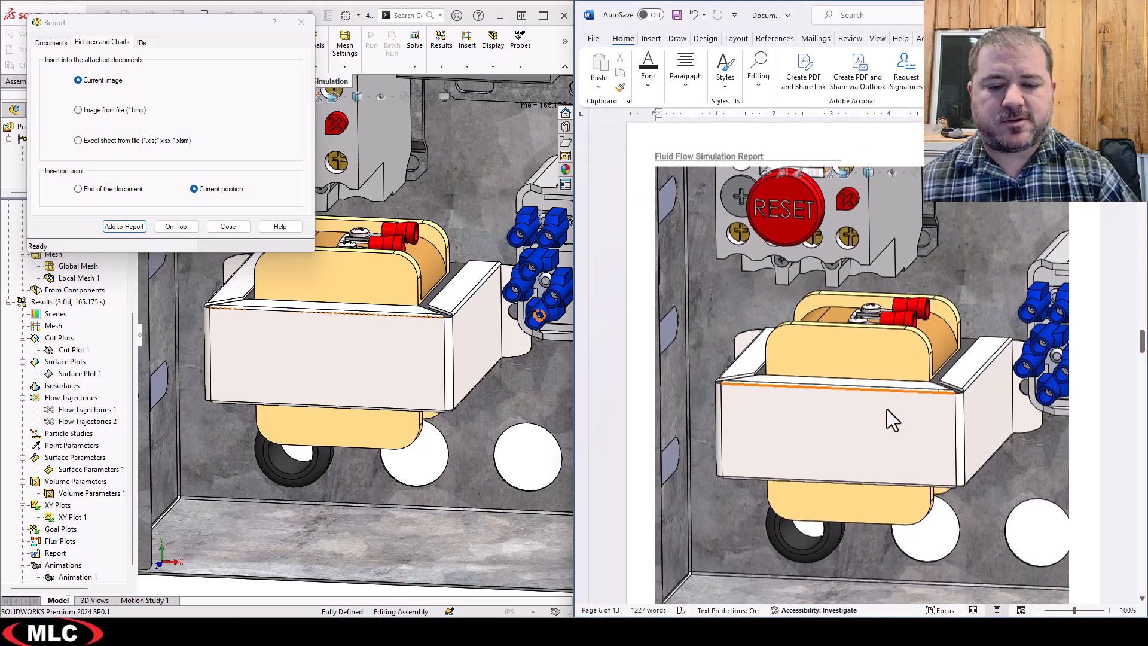
{"action": "scroll", "scroll_direction": "down", "scroll_amount": 3}
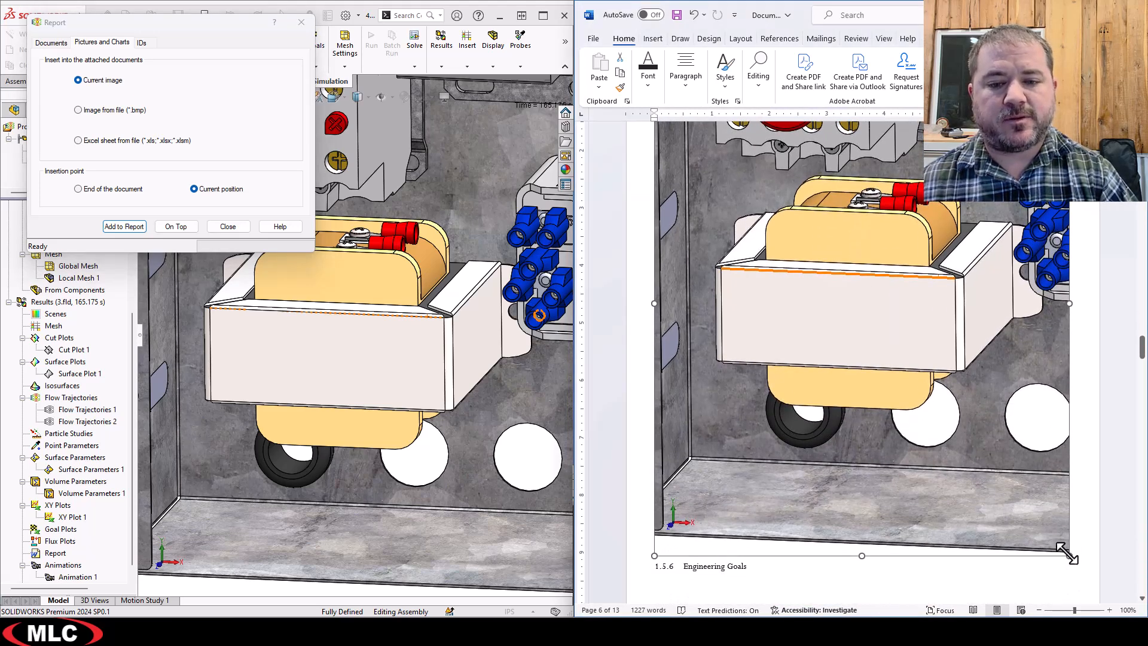
{"action": "scroll", "scroll_direction": "down", "scroll_amount": 3}
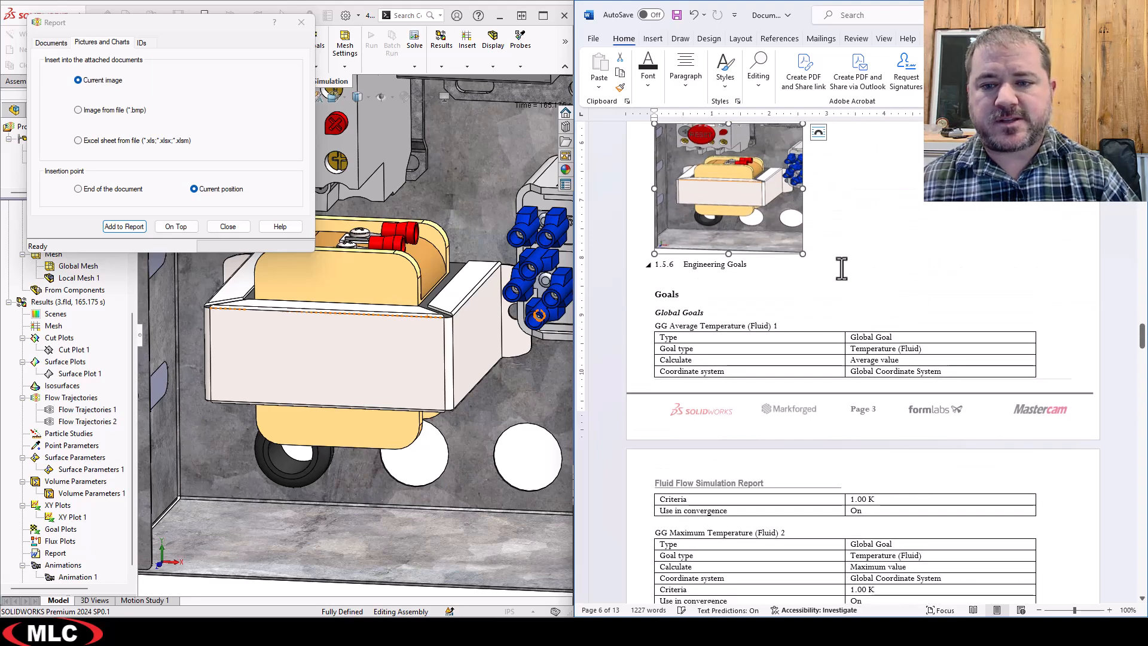
{"action": "scroll", "scroll_direction": "up", "scroll_amount": 3}
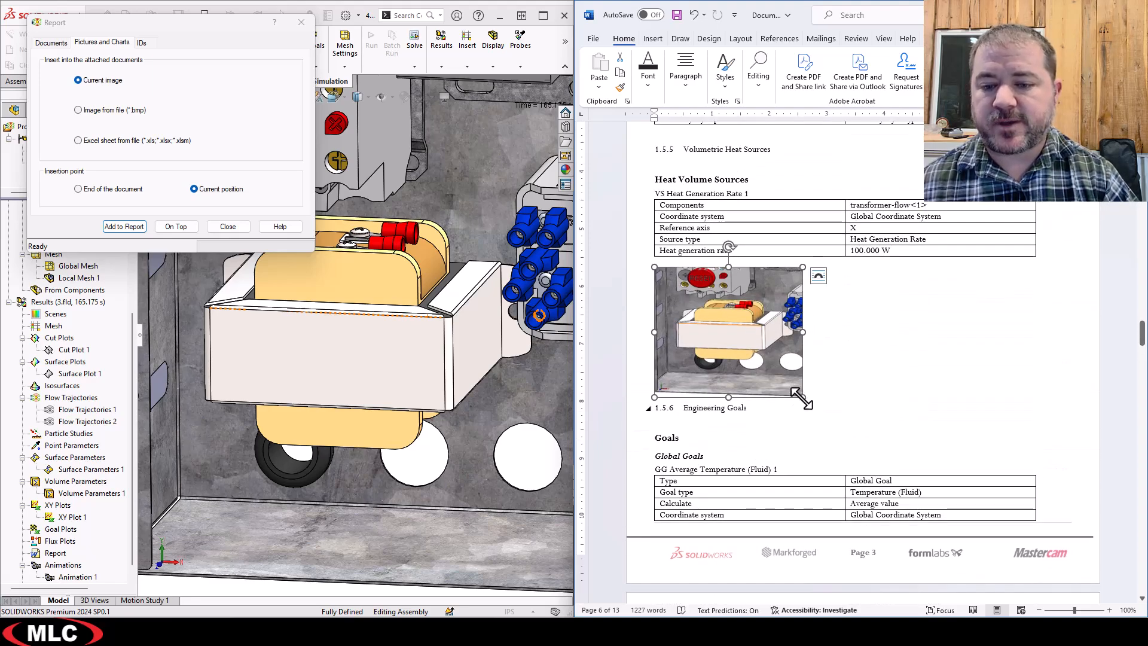
{"action": "scroll", "scroll_direction": "down", "scroll_amount": 3}
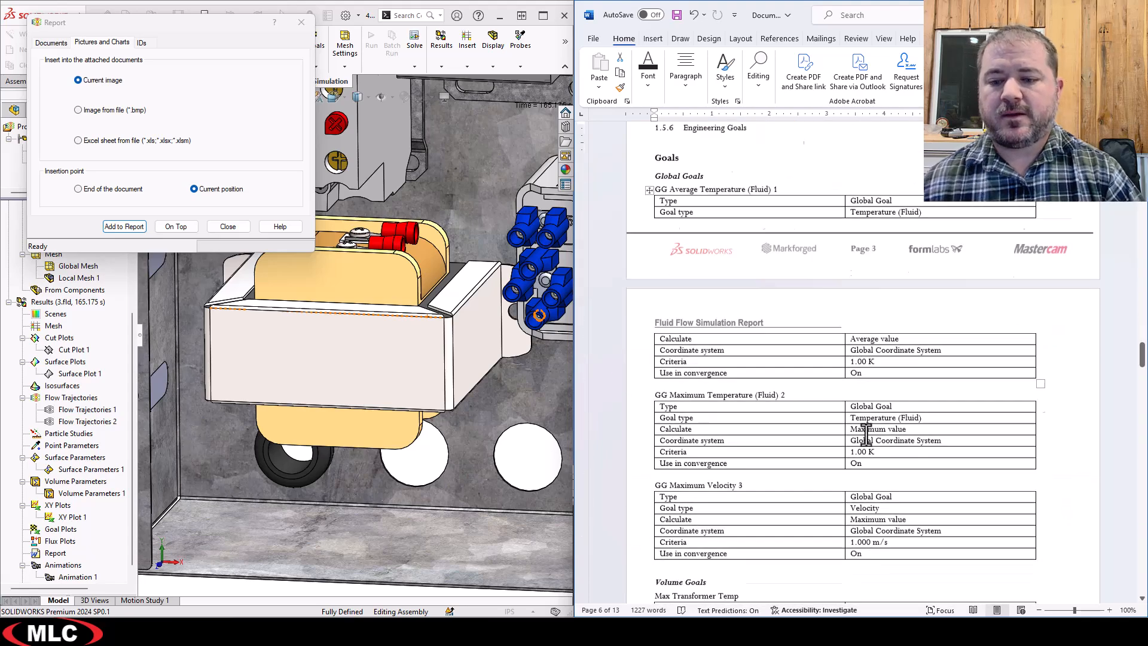
{"action": "scroll", "scroll_direction": "down", "scroll_amount": 3}
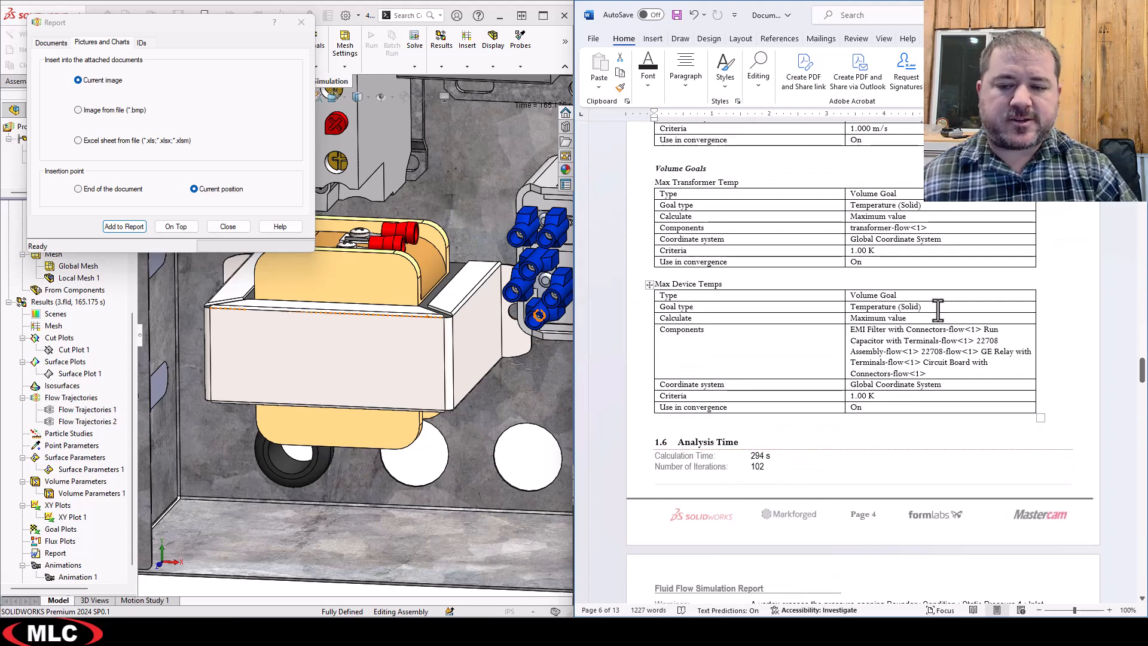
{"action": "scroll", "scroll_direction": "down", "scroll_amount": 3}
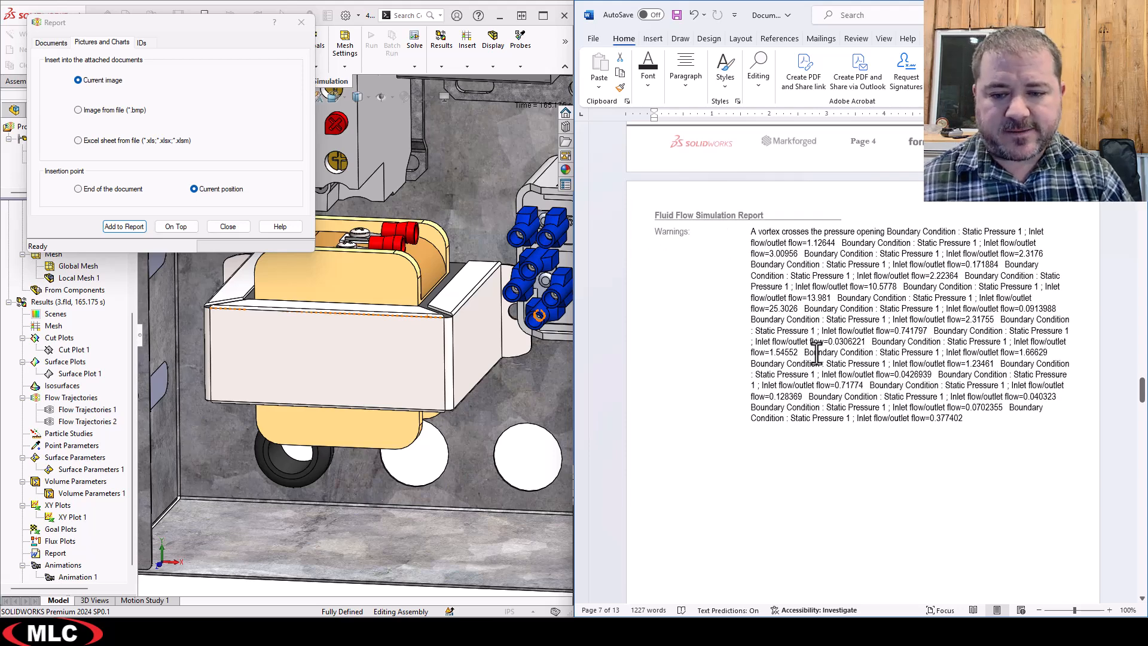
{"action": "scroll", "scroll_direction": "down", "scroll_amount": 3}
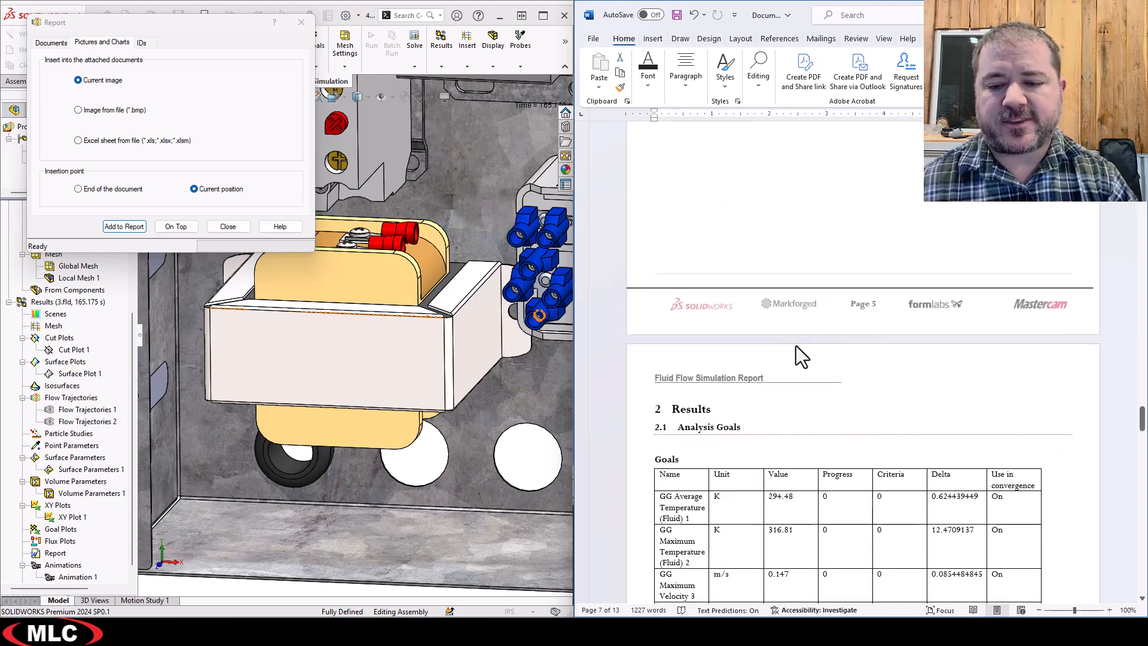
{"action": "scroll", "scroll_direction": "down", "scroll_amount": 3}
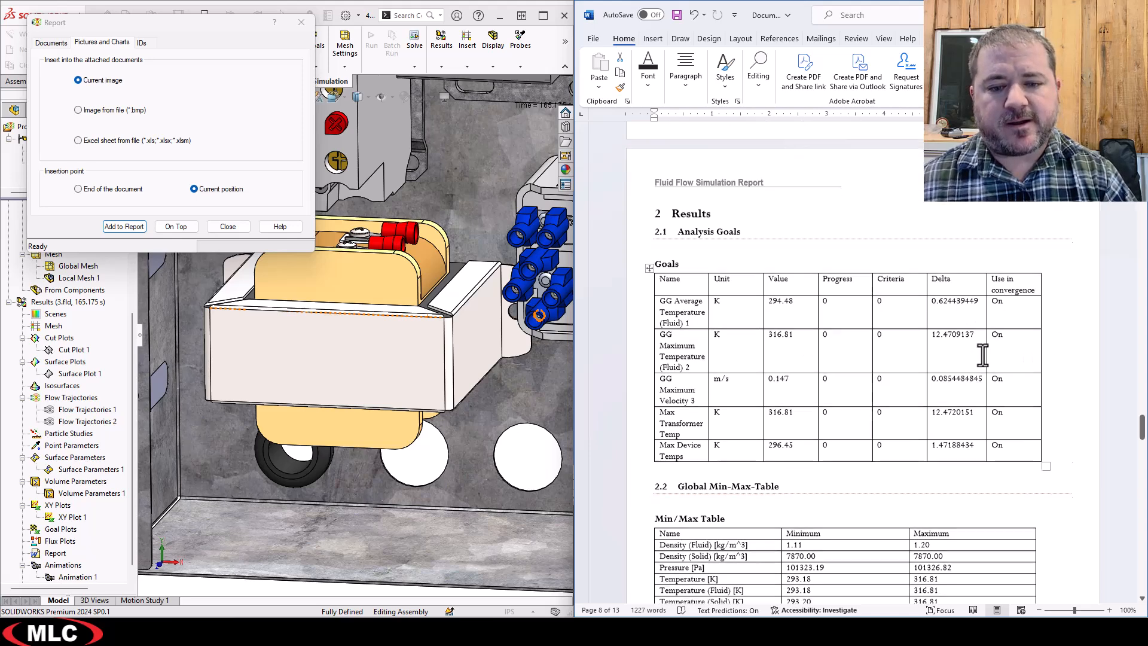
{"action": "scroll", "scroll_direction": "down", "scroll_amount": 3}
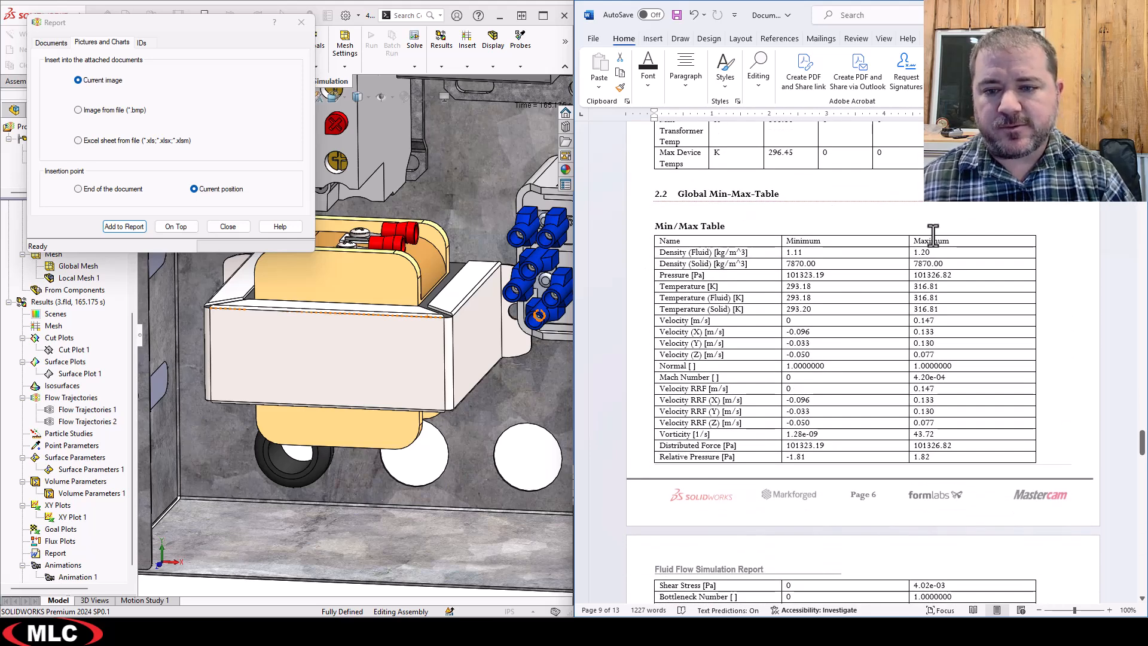
{"action": "scroll", "scroll_direction": "down", "scroll_amount": 3}
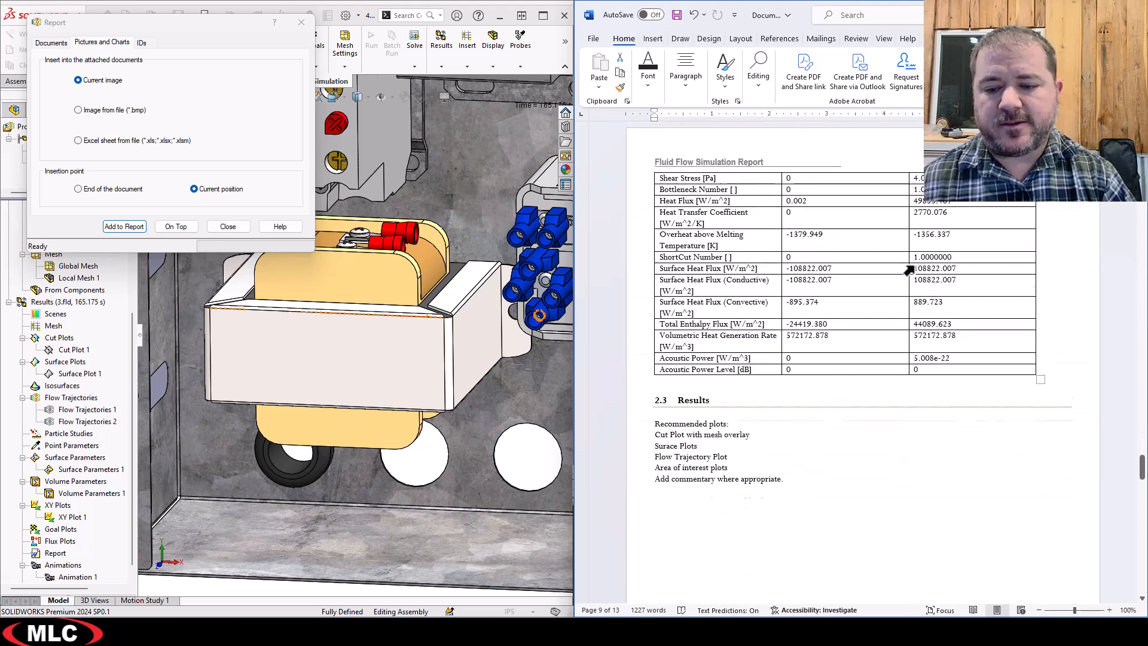
{"action": "scroll", "scroll_direction": "down", "scroll_amount": 3}
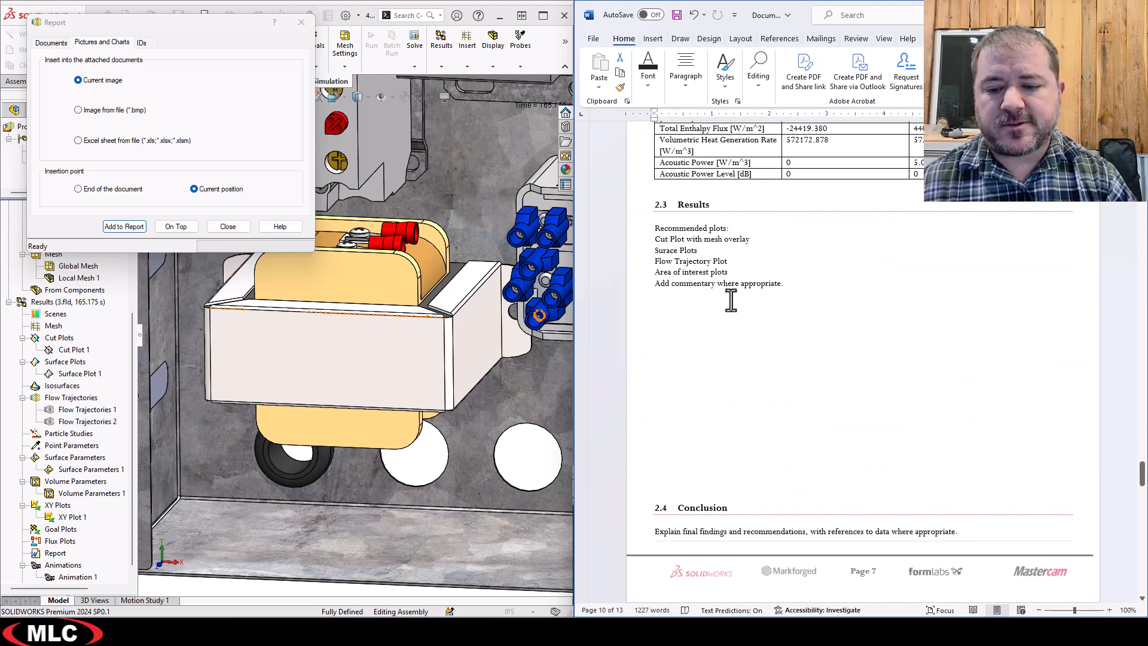
{"action": "scroll", "scroll_direction": "up", "scroll_amount": 3}
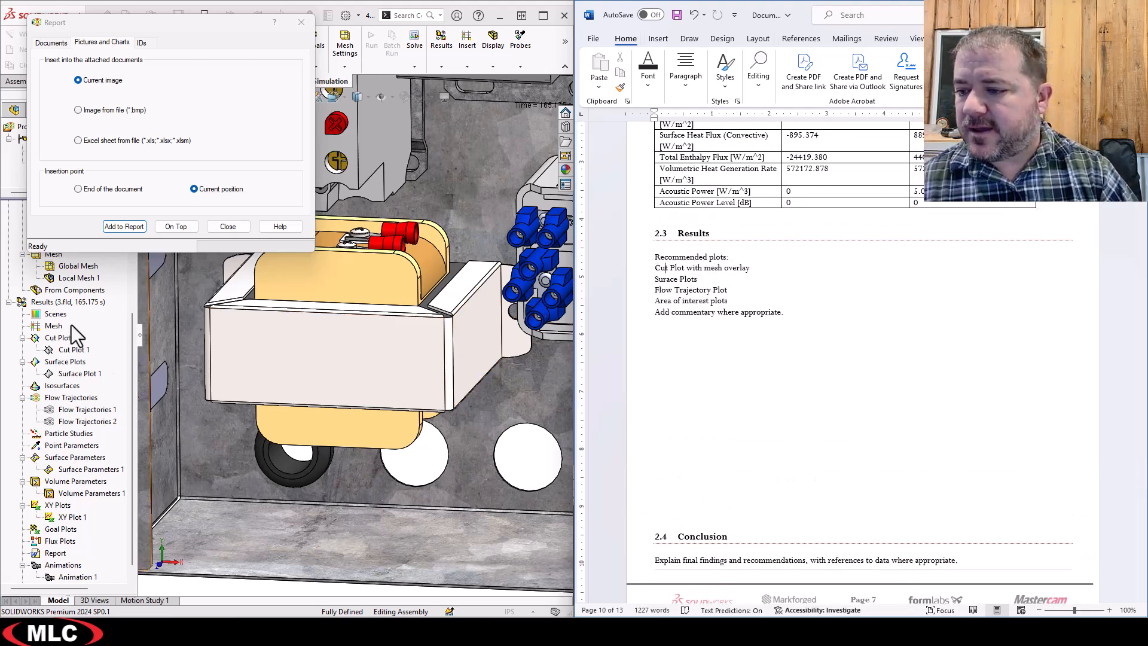
Show Cut Plot 1 over a wireframe model and place its image in the Results section.
{"action": "left_click", "coordinate": [74, 349]}
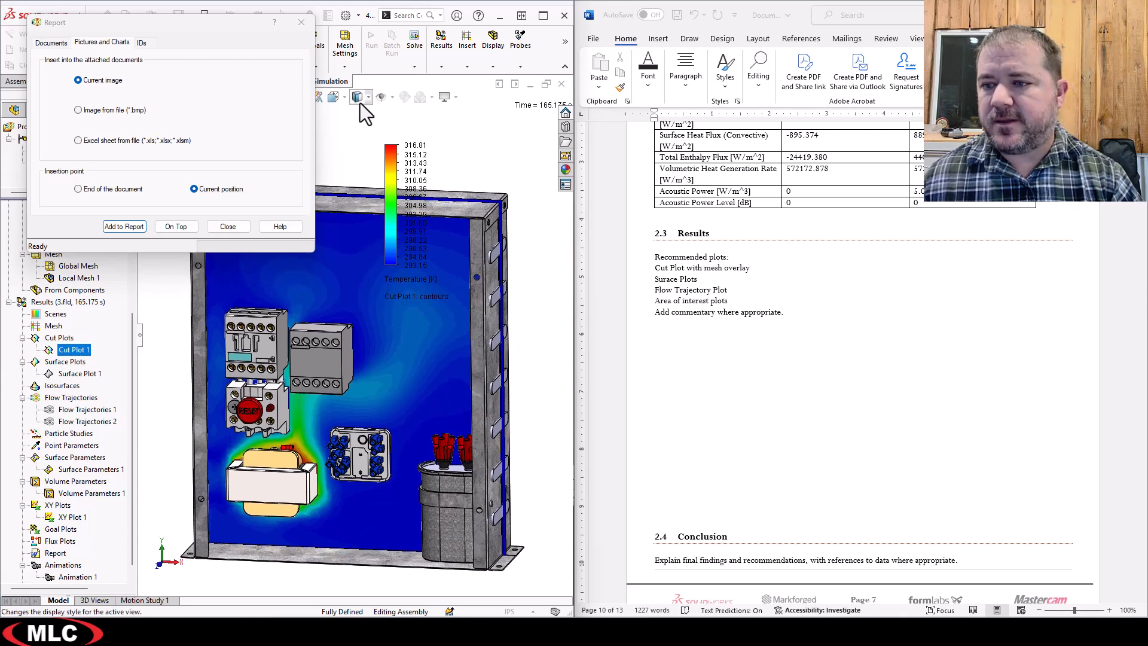
{"action": "left_click", "coordinate": [358, 96]}
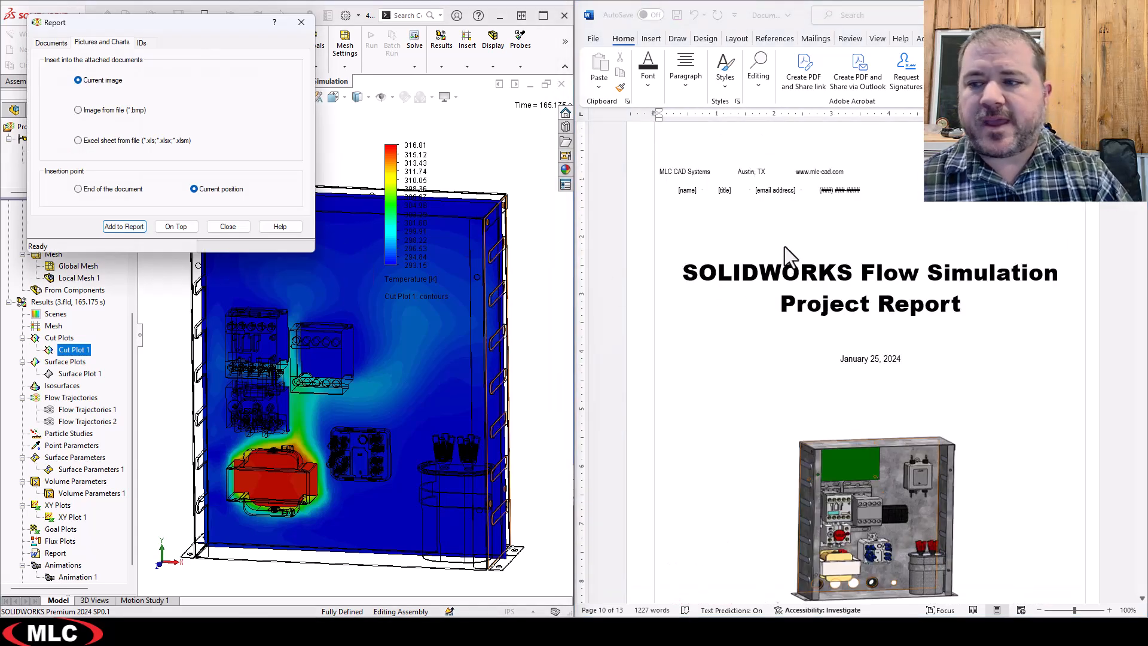
{"action": "scroll", "scroll_direction": "up", "scroll_amount": 3}
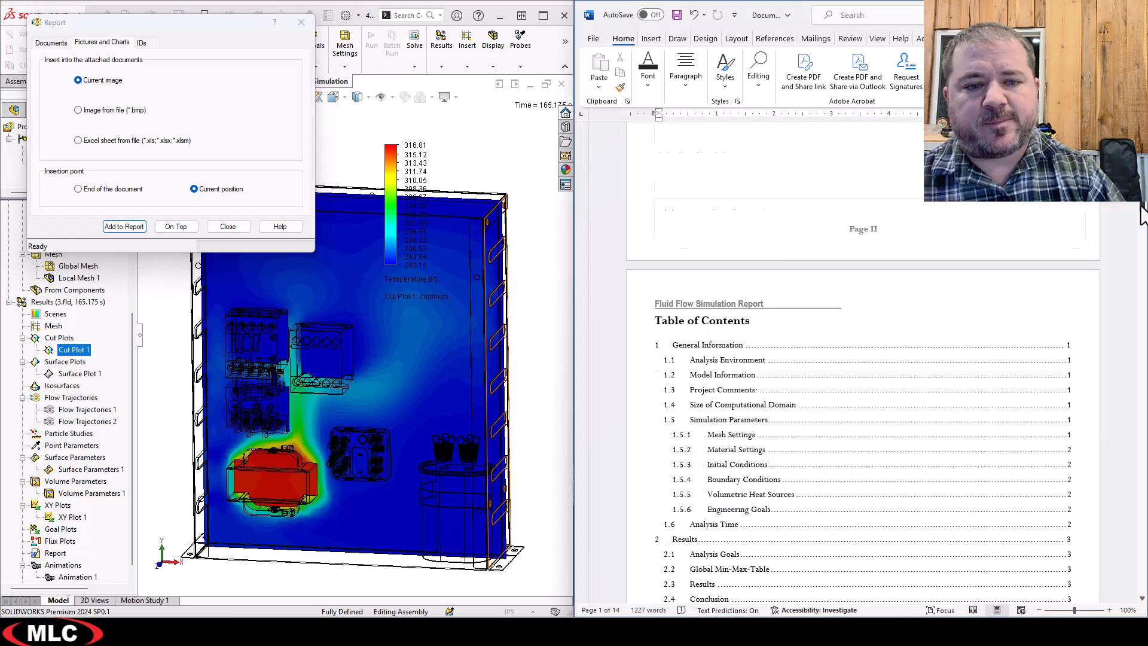
{"action": "scroll", "scroll_direction": "down", "scroll_amount": 3}
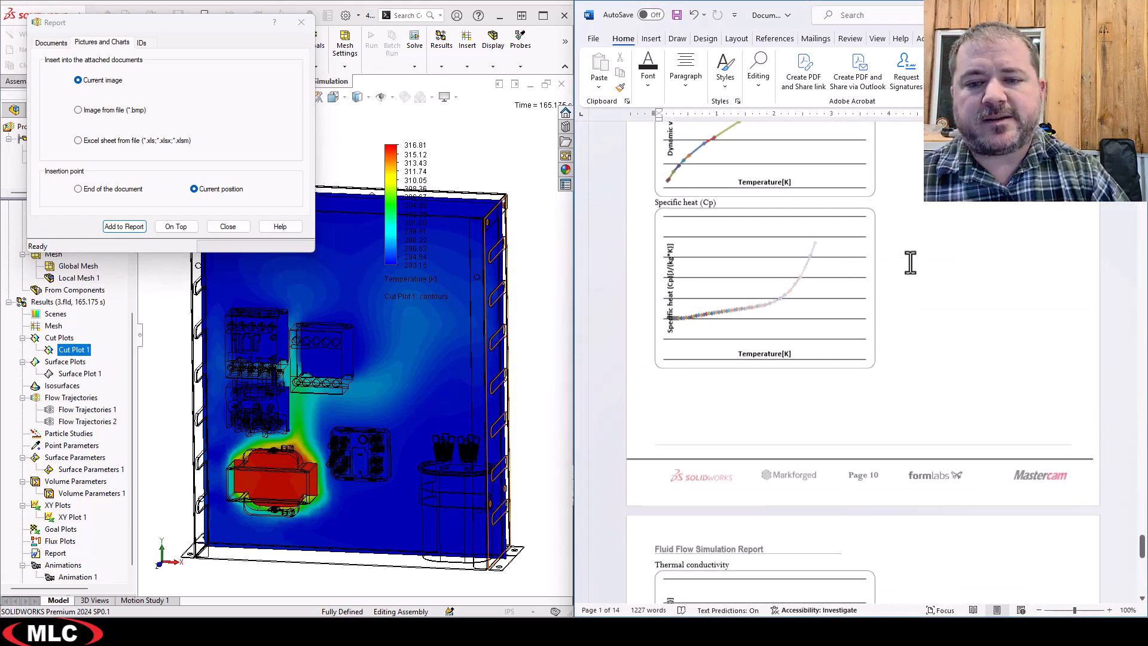
{"action": "scroll", "scroll_direction": "up", "scroll_amount": 3}
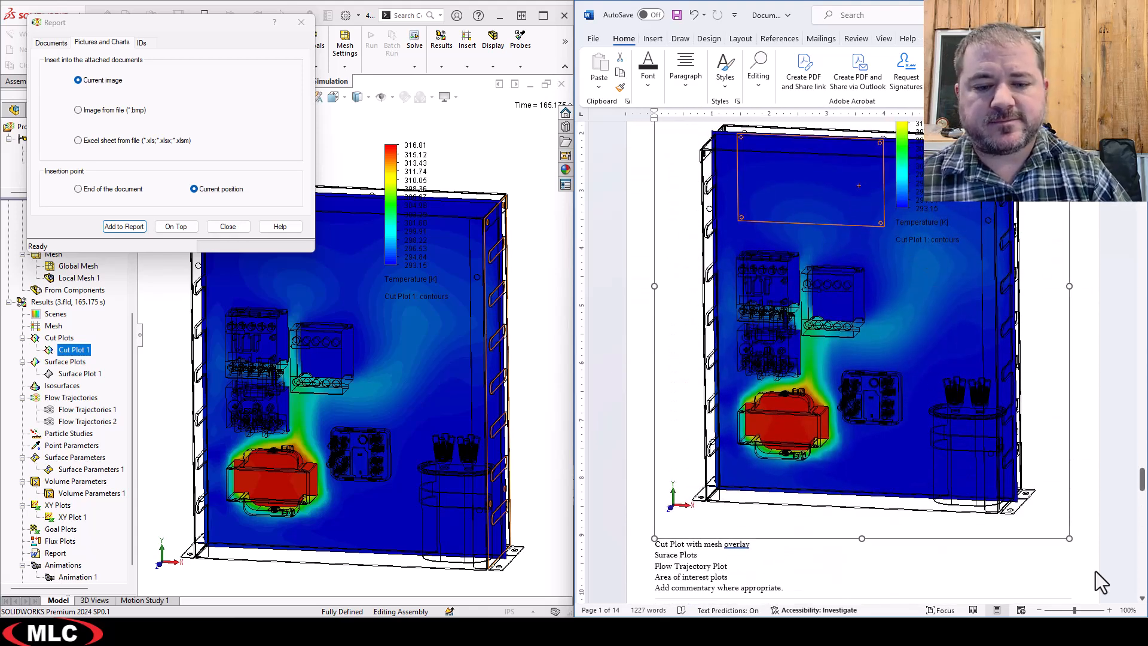
{"action": "scroll", "scroll_direction": "down", "scroll_amount": 3}
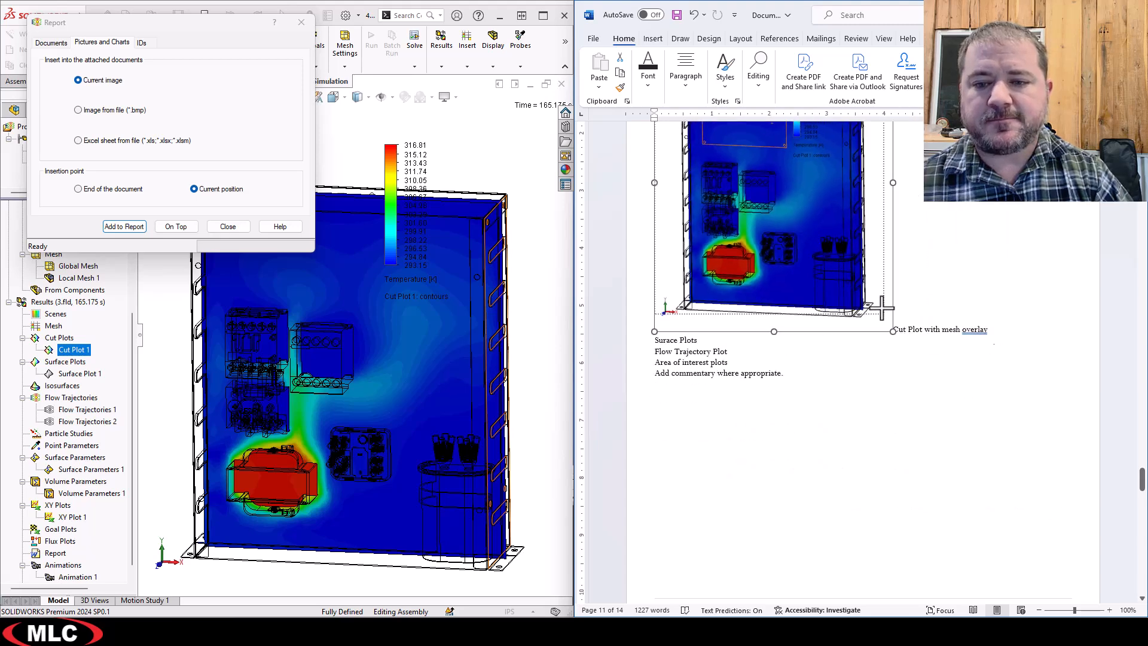
{"action": "scroll", "scroll_direction": "down", "scroll_amount": 3}
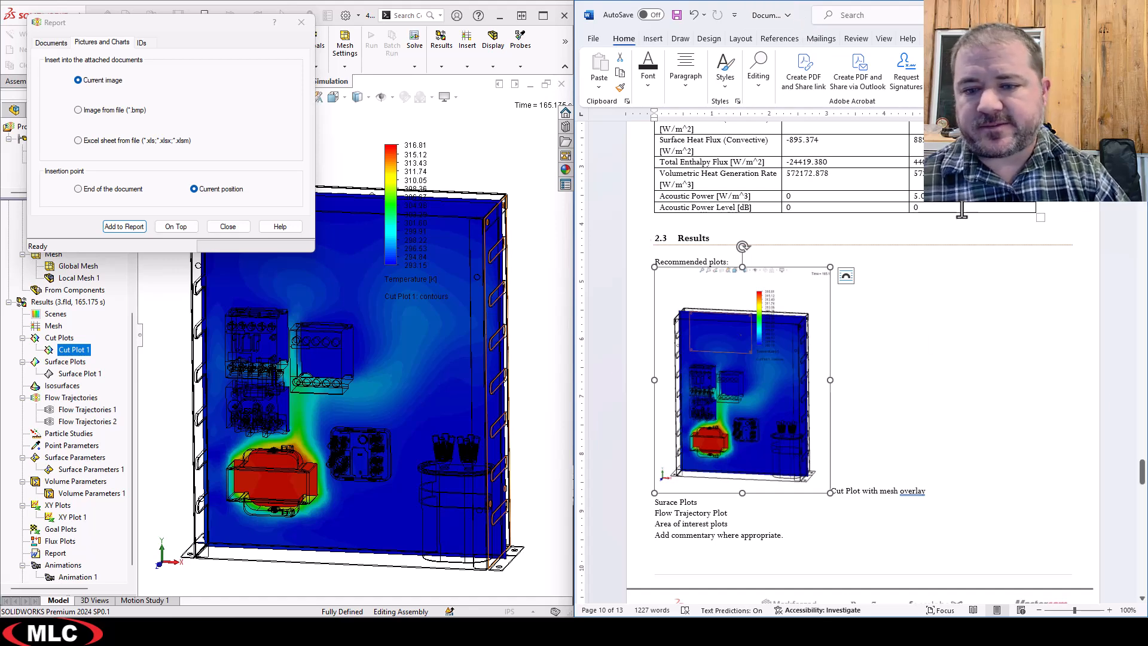
{"action": "mouse_move", "coordinate": [876, 342]}
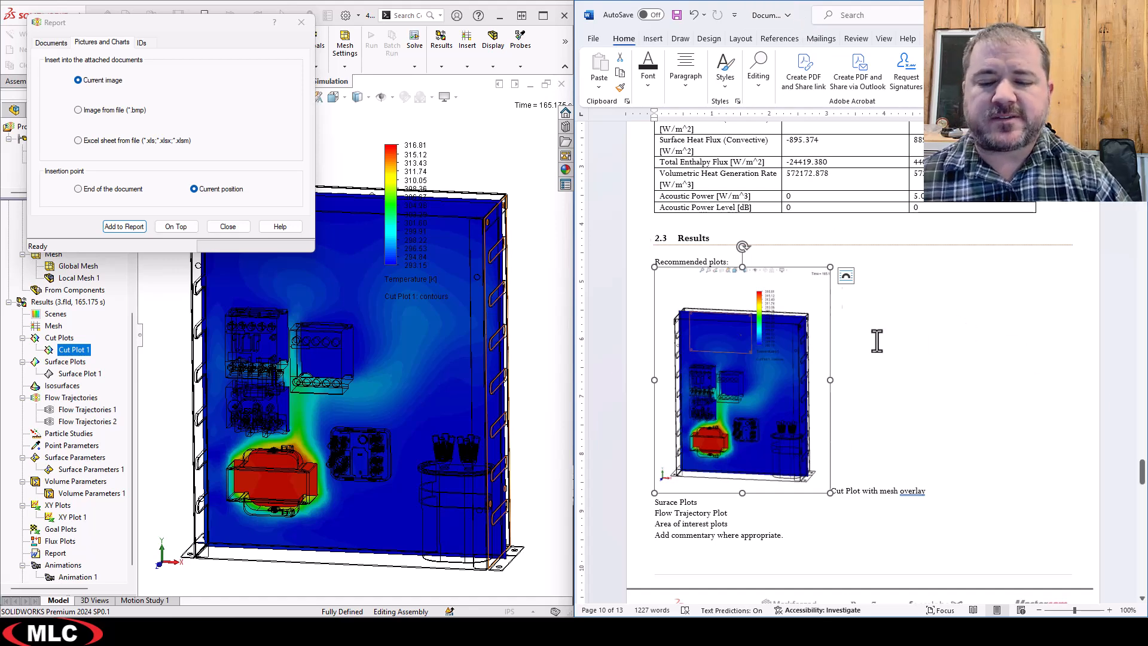
{"action": "mouse_move", "coordinate": [213, 35]}
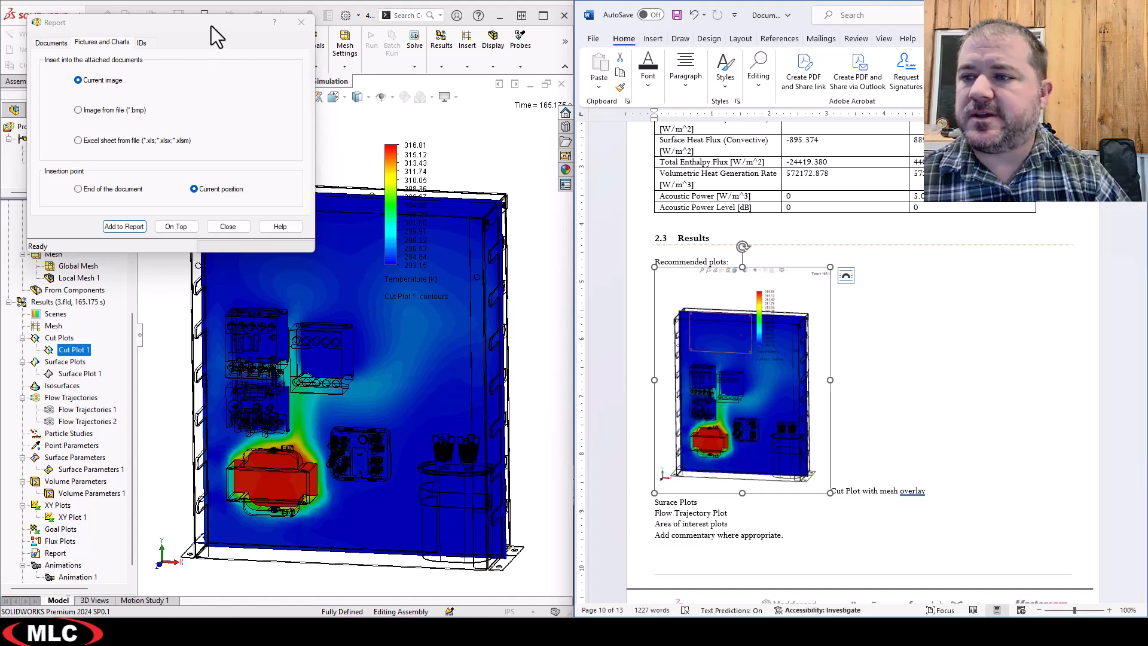